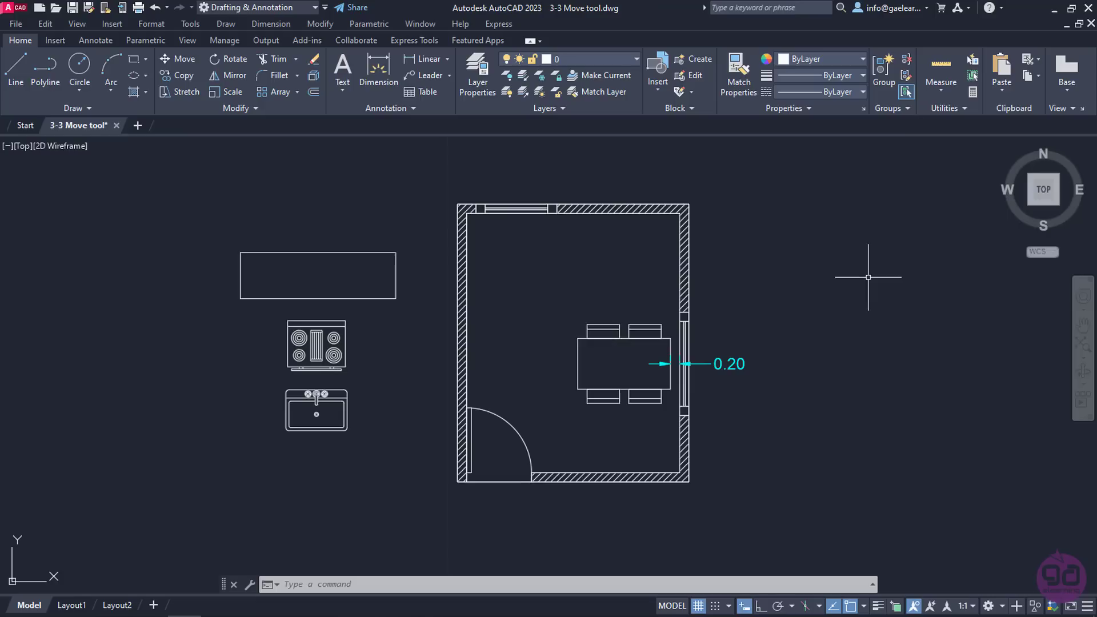
{"action": "mouse_move", "coordinate": [882, 476]}
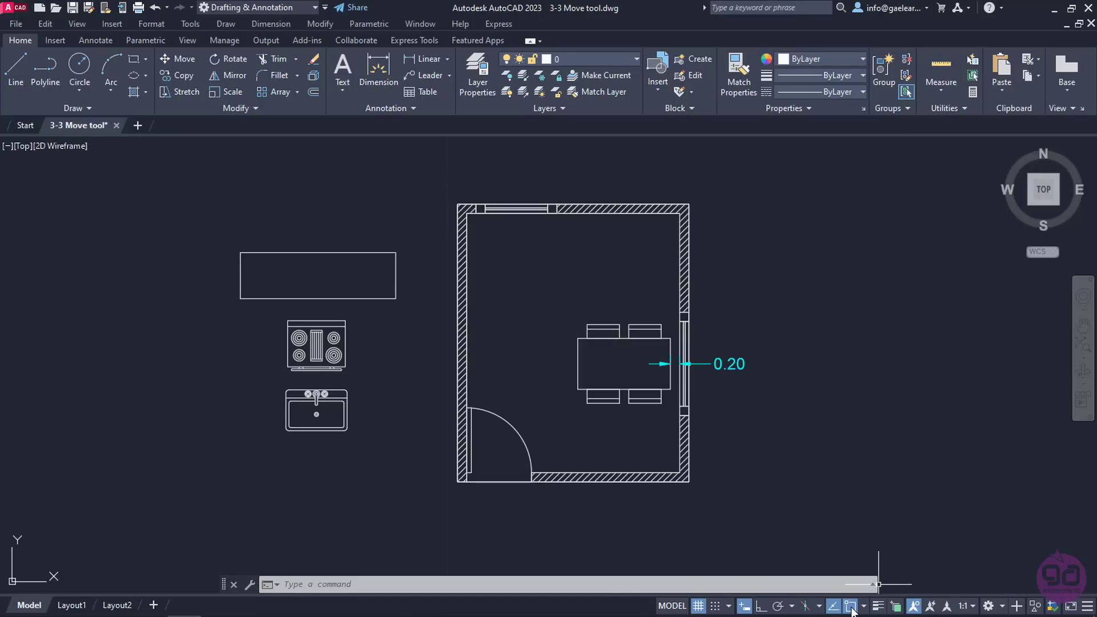
{"action": "mouse_move", "coordinate": [854, 606]}
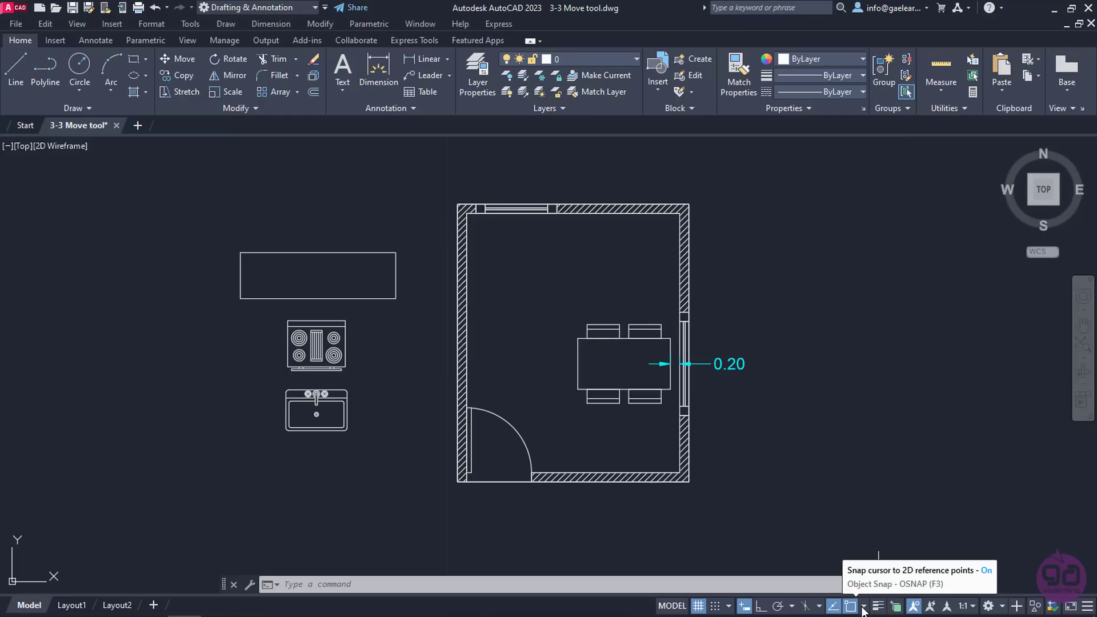
Start the Move command via the Modify menu and the ribbon's Move button
{"action": "left_click", "coordinate": [866, 606]}
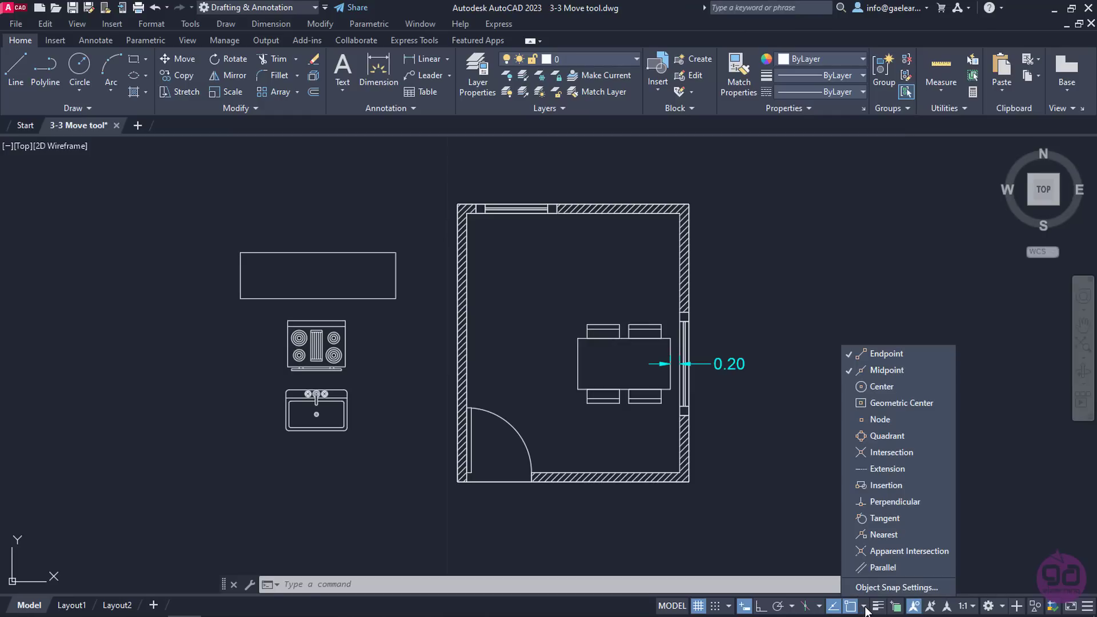
{"action": "mouse_move", "coordinate": [885, 354]}
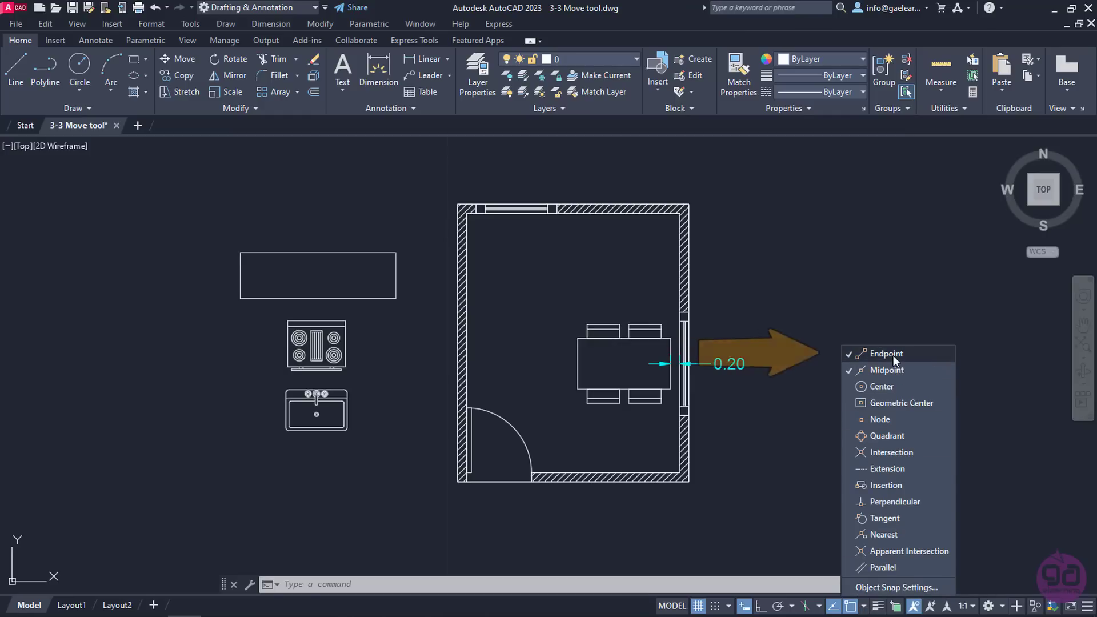
{"action": "mouse_move", "coordinate": [886, 370]}
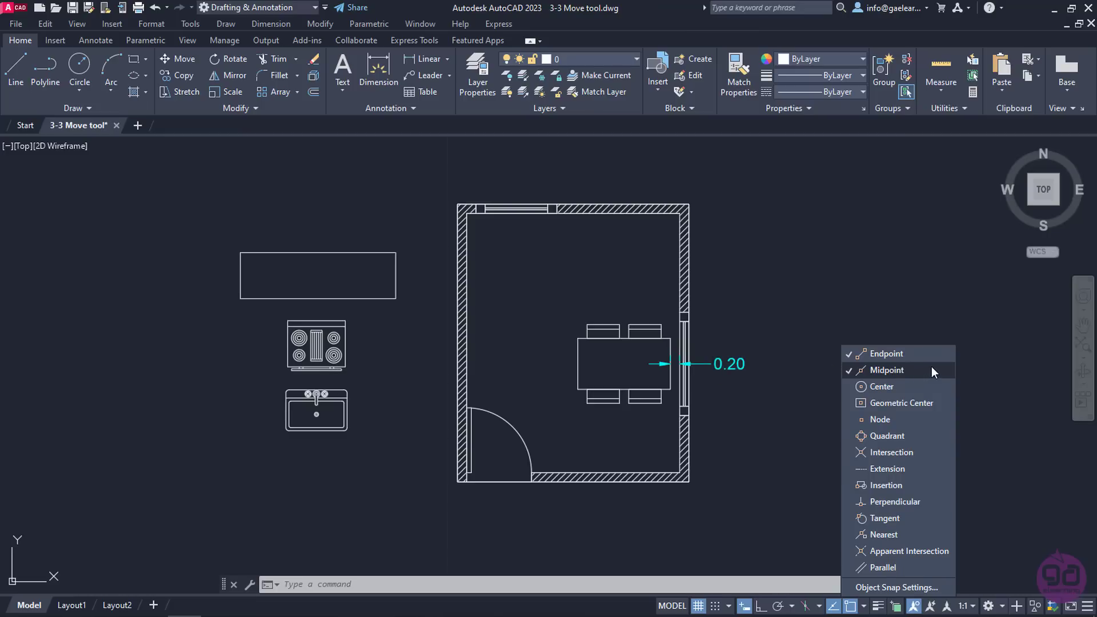
{"action": "mouse_move", "coordinate": [971, 373]}
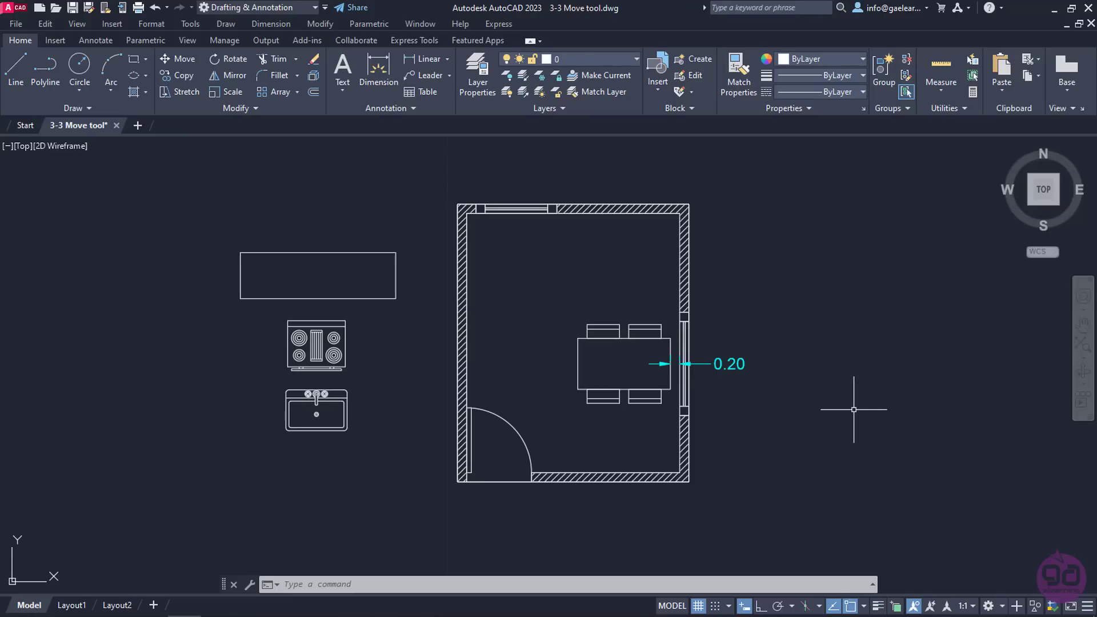
{"action": "left_click", "coordinate": [320, 24]}
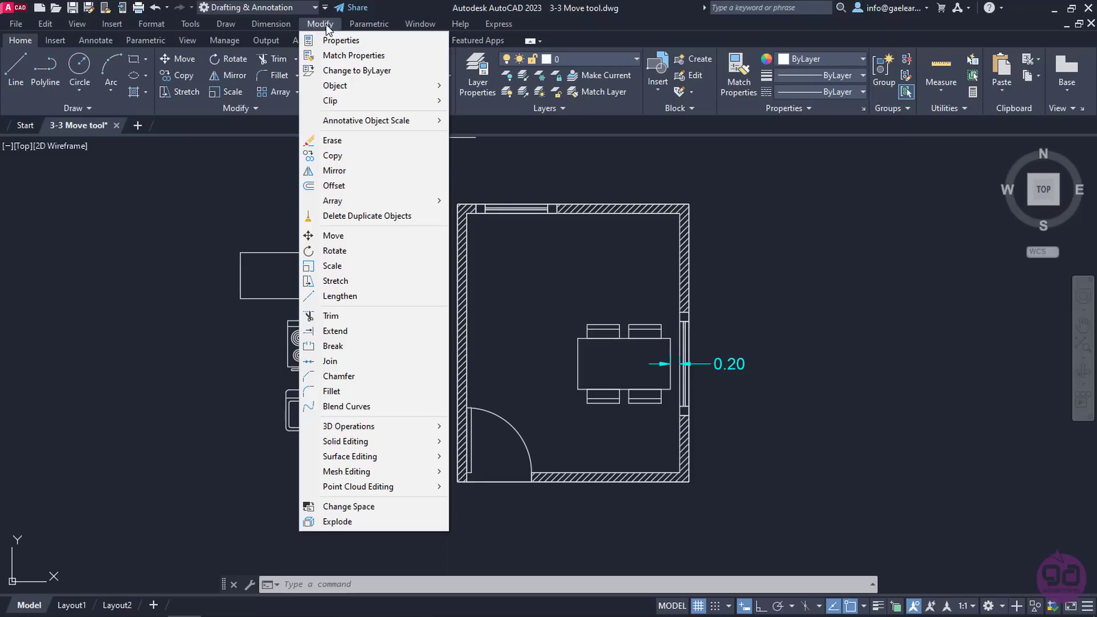
{"action": "mouse_move", "coordinate": [350, 236]}
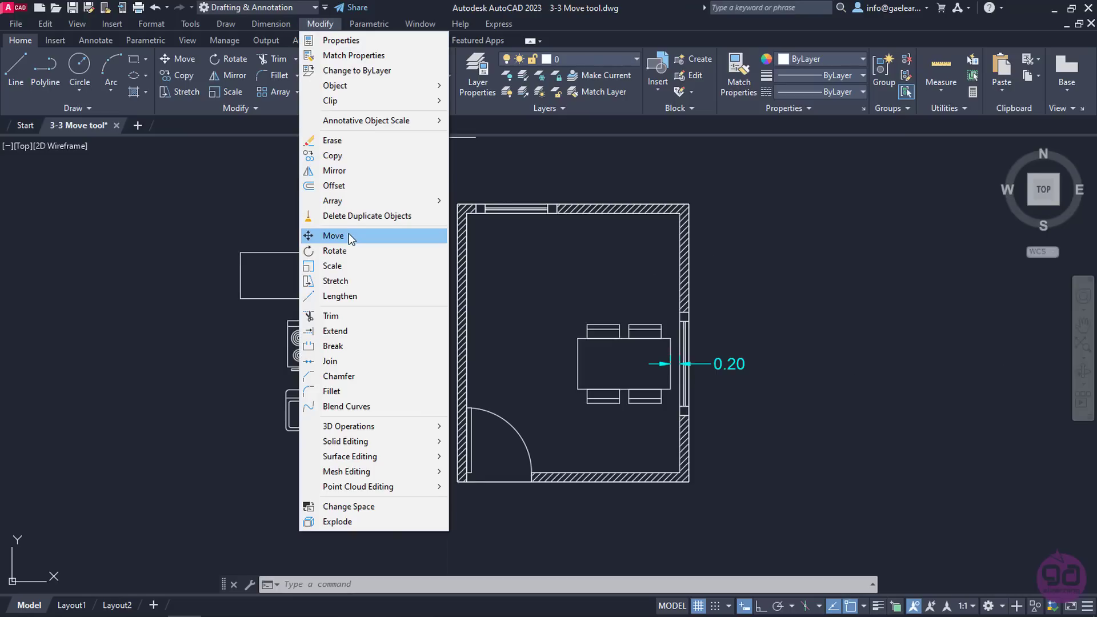
{"action": "left_click", "coordinate": [334, 236]}
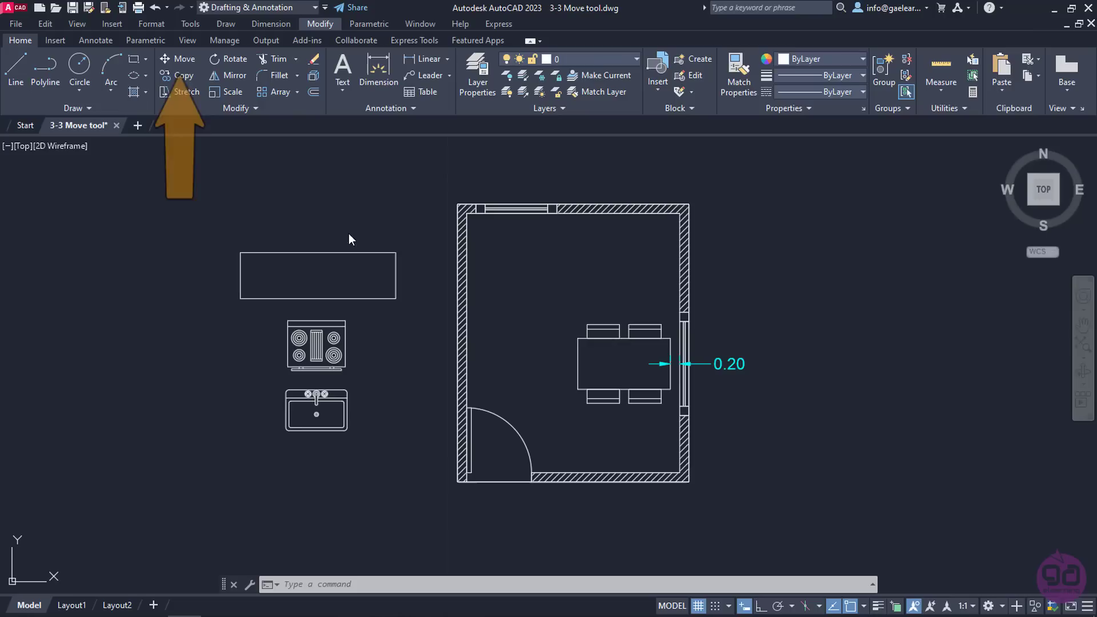
{"action": "mouse_move", "coordinate": [183, 59]}
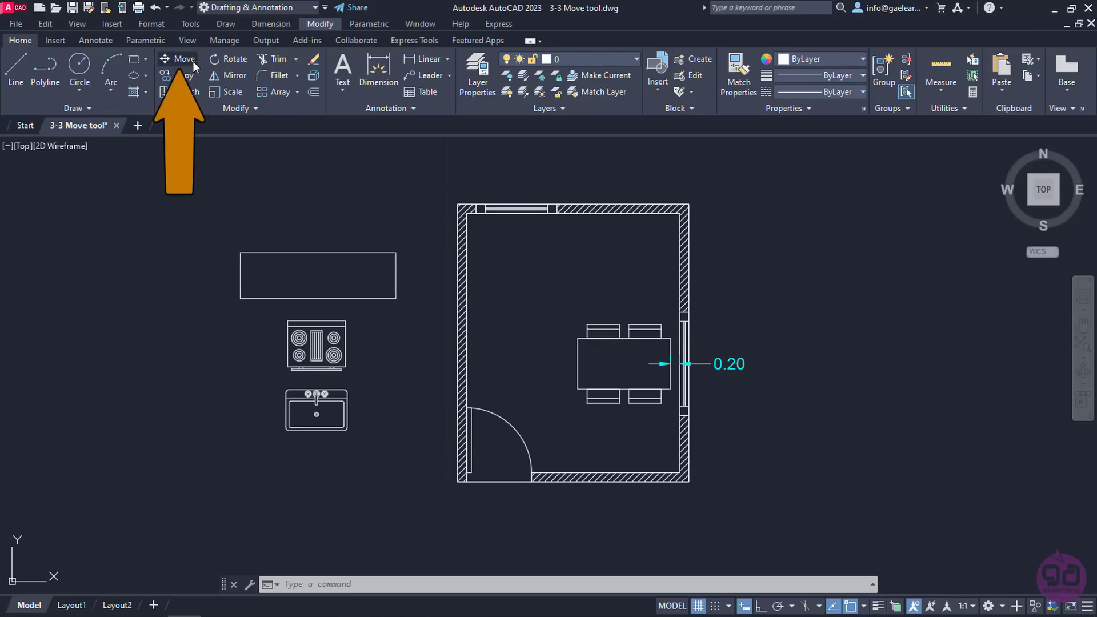
{"action": "left_click", "coordinate": [184, 59]}
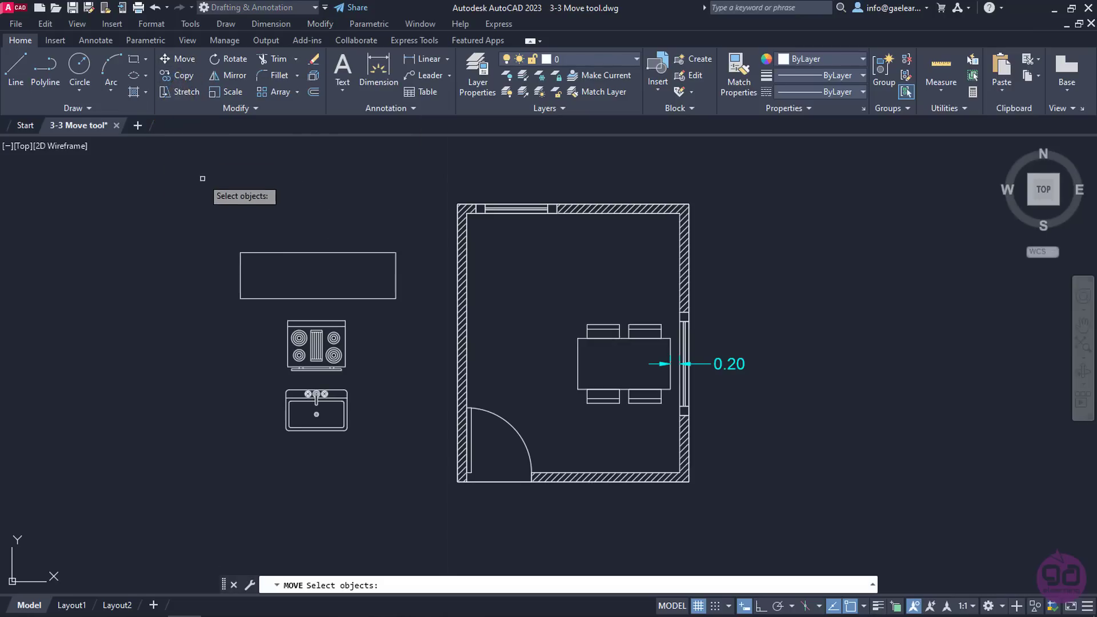
{"action": "mouse_move", "coordinate": [176, 250]}
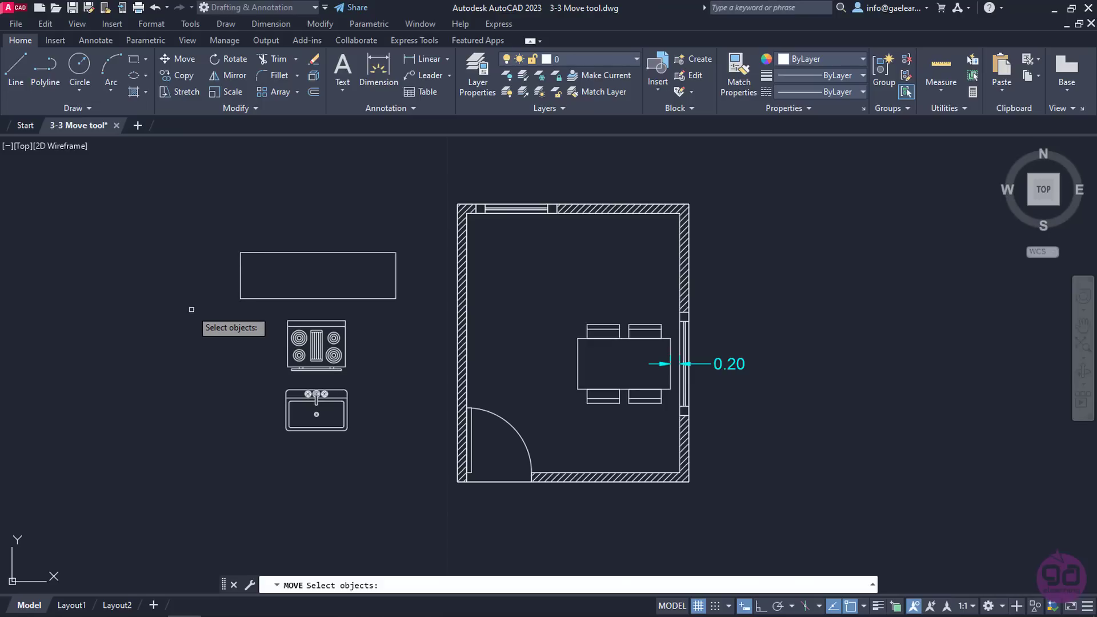
Select the stove and set its top-left corner as the move base point
{"action": "left_click", "coordinate": [316, 347]}
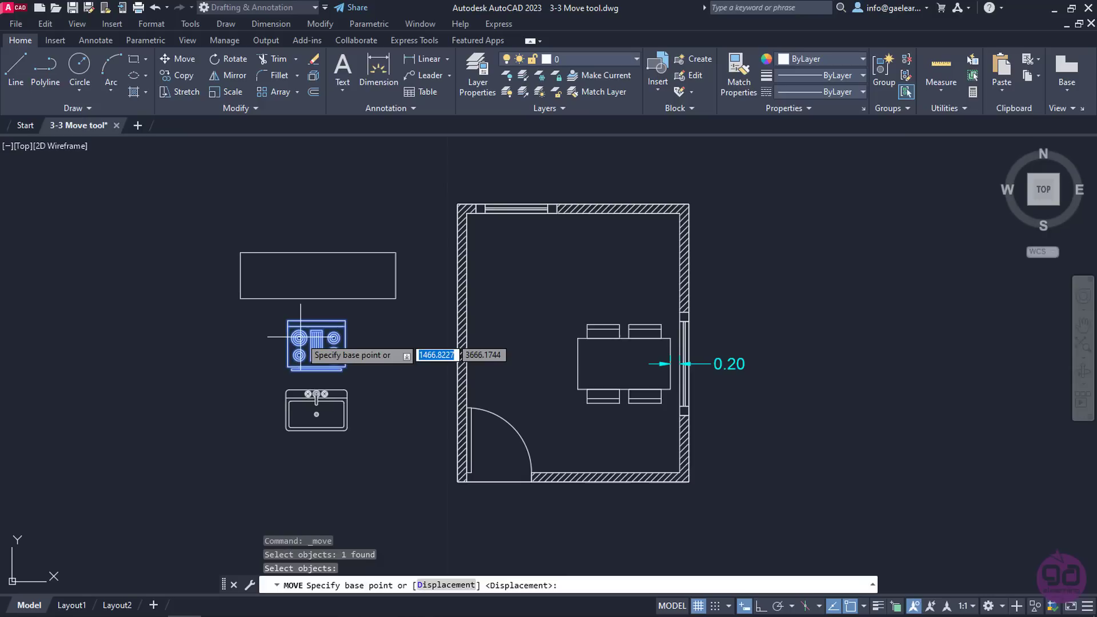
{"action": "mouse_move", "coordinate": [128, 368]}
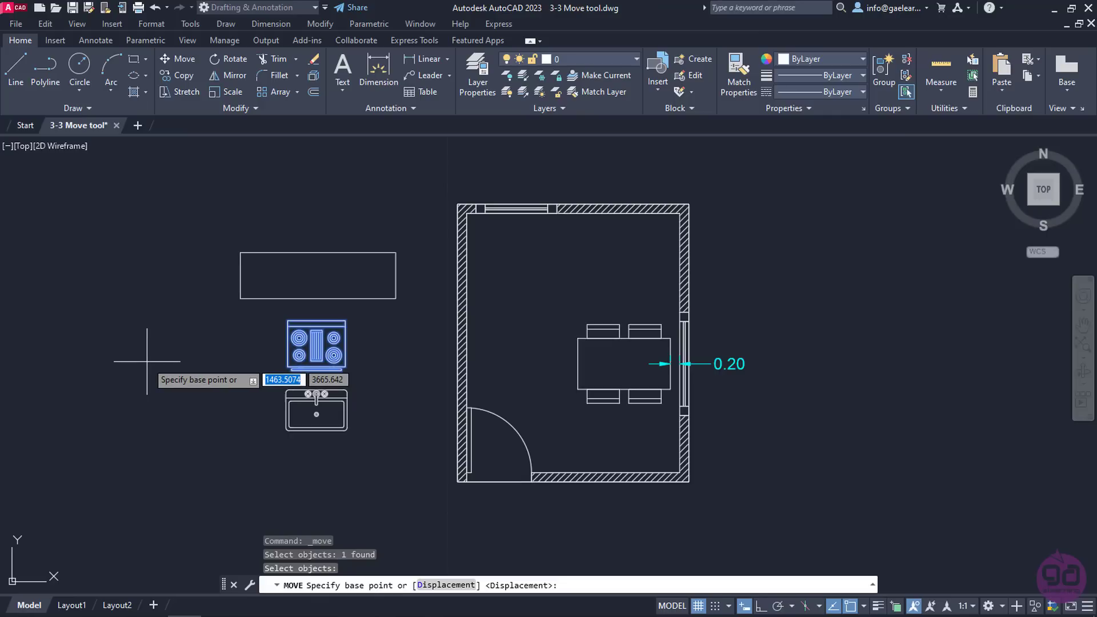
{"action": "mouse_move", "coordinate": [155, 357]}
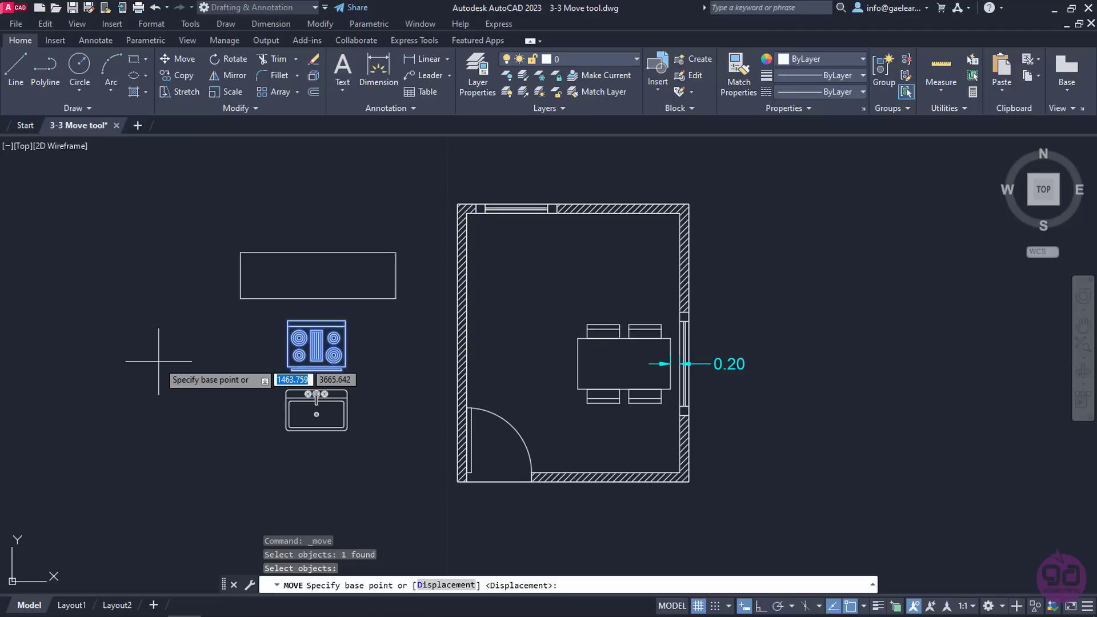
{"action": "mouse_move", "coordinate": [185, 353]}
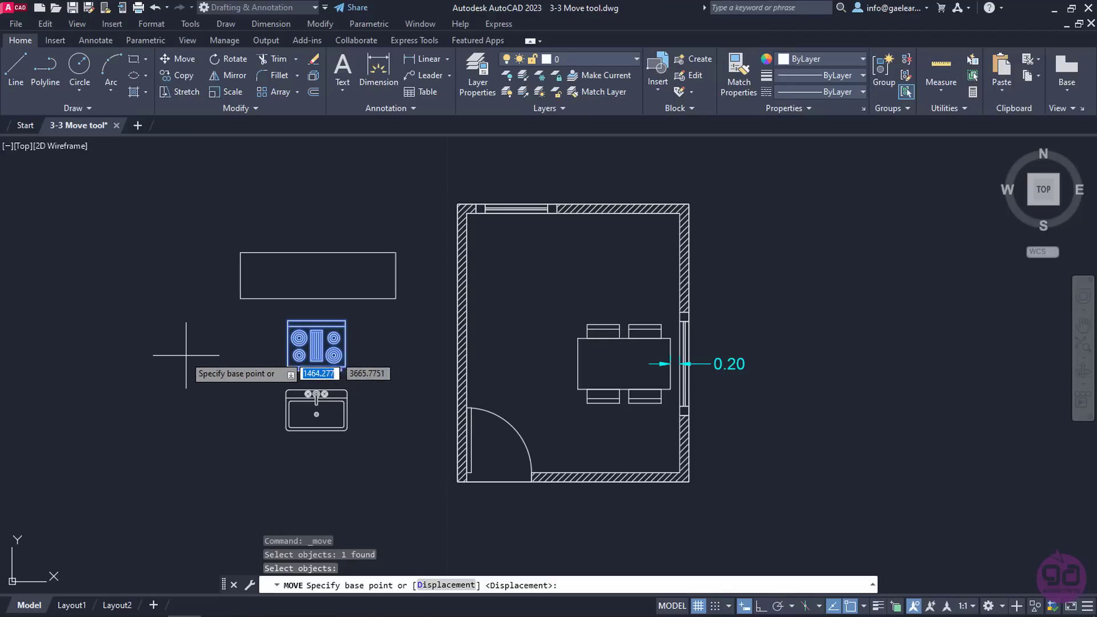
{"action": "mouse_move", "coordinate": [273, 318]}
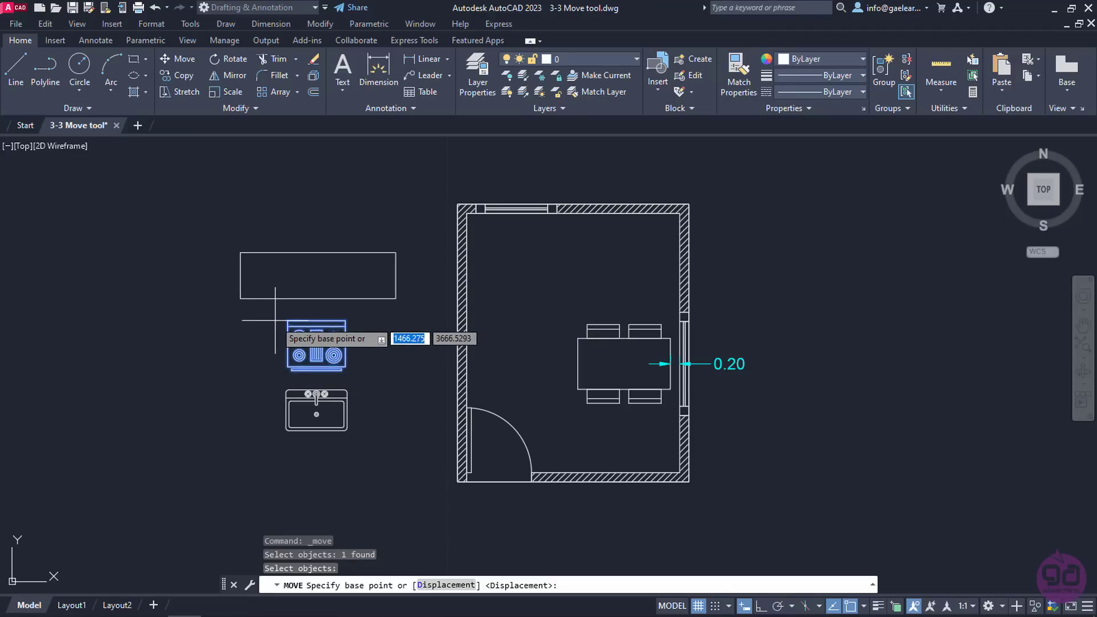
{"action": "left_click", "coordinate": [288, 322]}
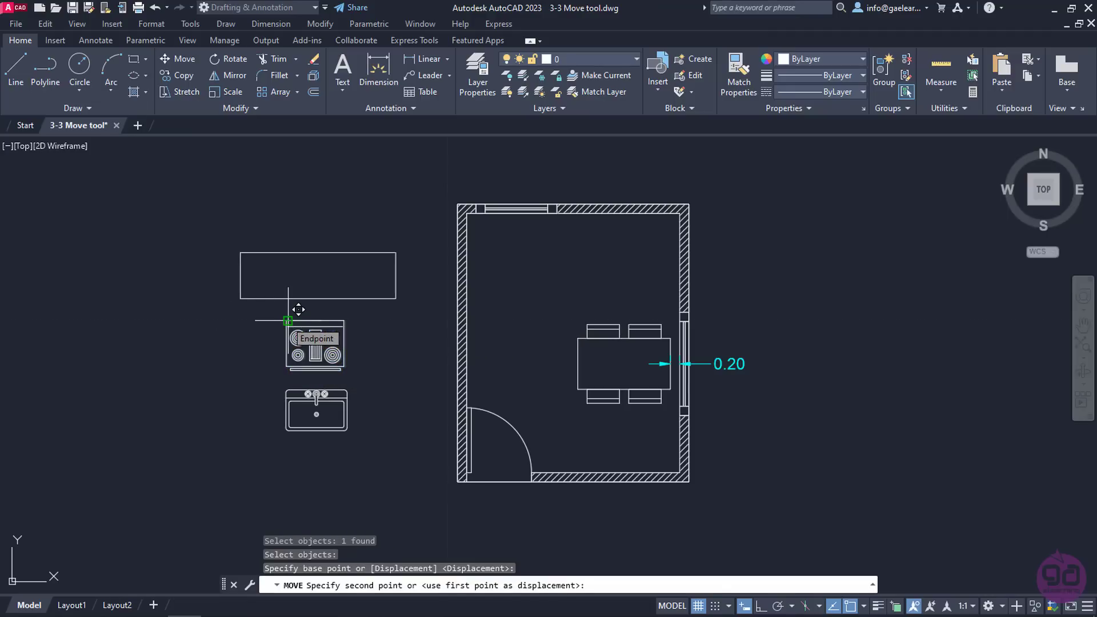
Drop the stove into the kitchen's inner top-left wall corner
{"action": "left_click", "coordinate": [287, 321]}
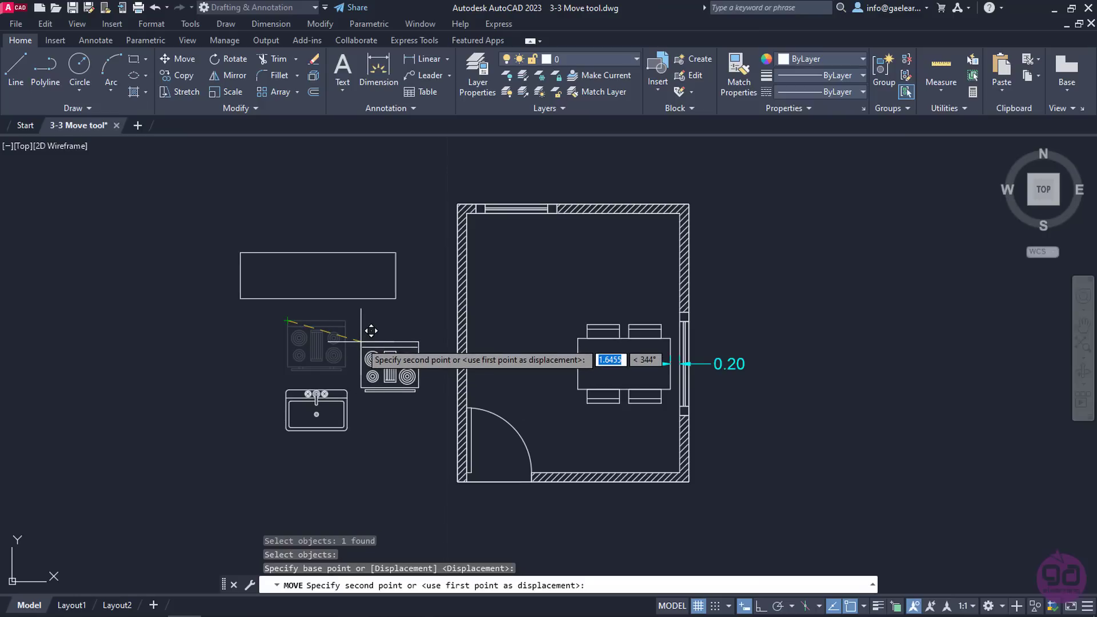
{"action": "mouse_move", "coordinate": [388, 324]}
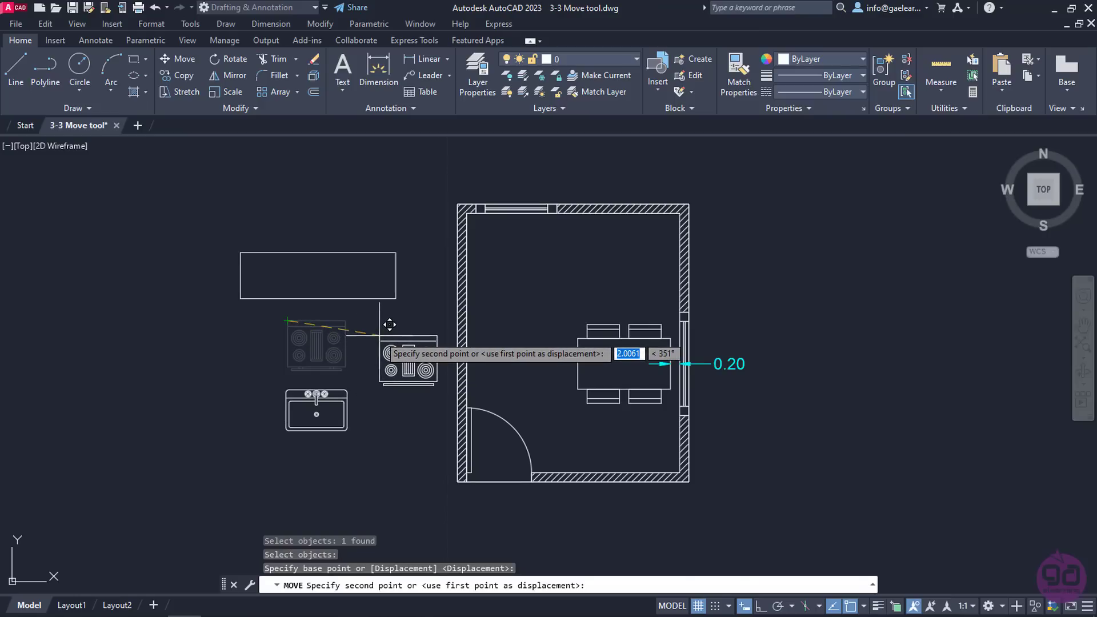
{"action": "mouse_move", "coordinate": [409, 315]}
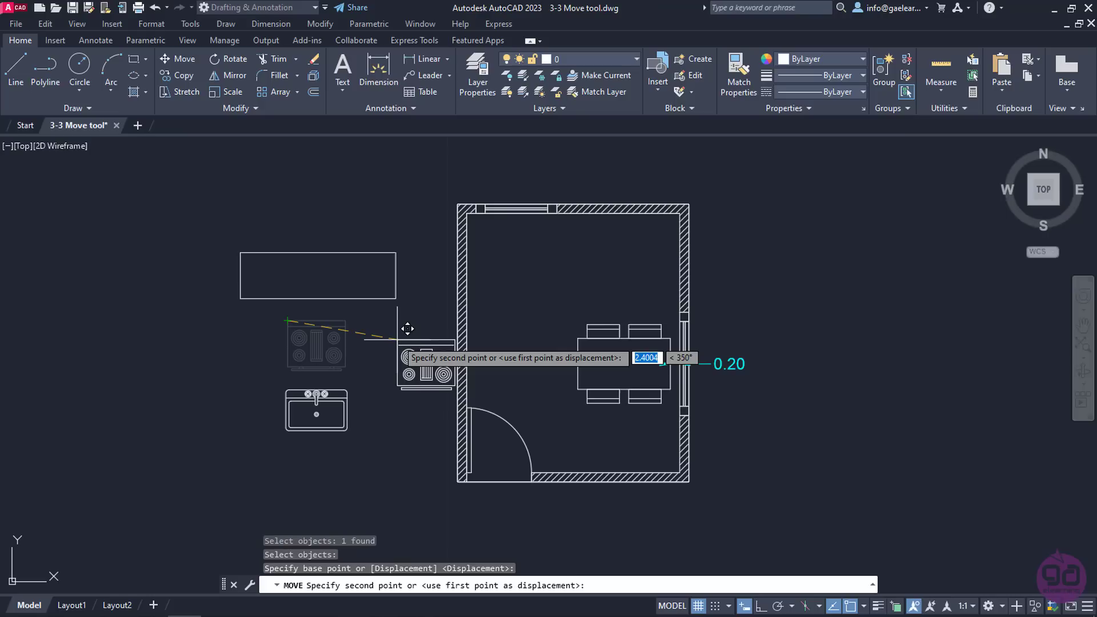
{"action": "mouse_move", "coordinate": [414, 328]}
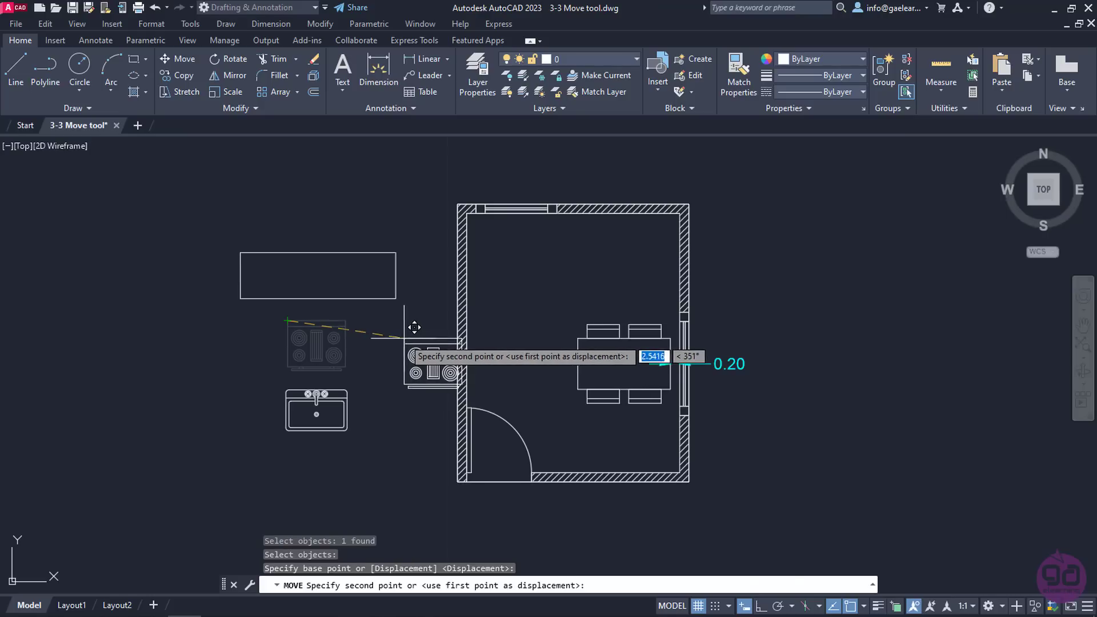
{"action": "mouse_move", "coordinate": [495, 261]}
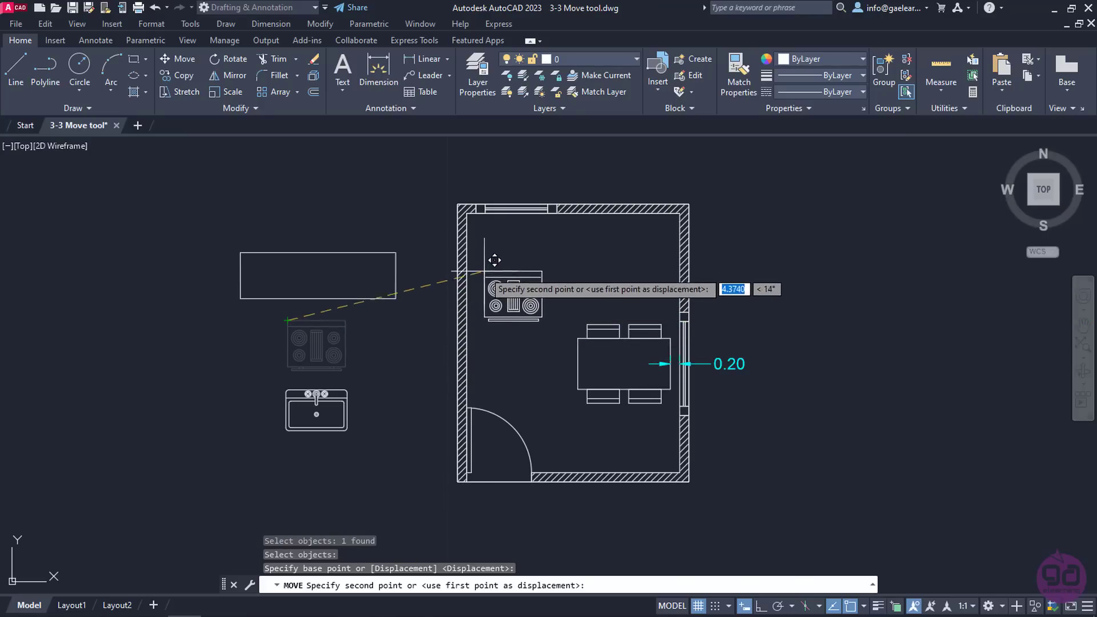
{"action": "mouse_move", "coordinate": [476, 203]}
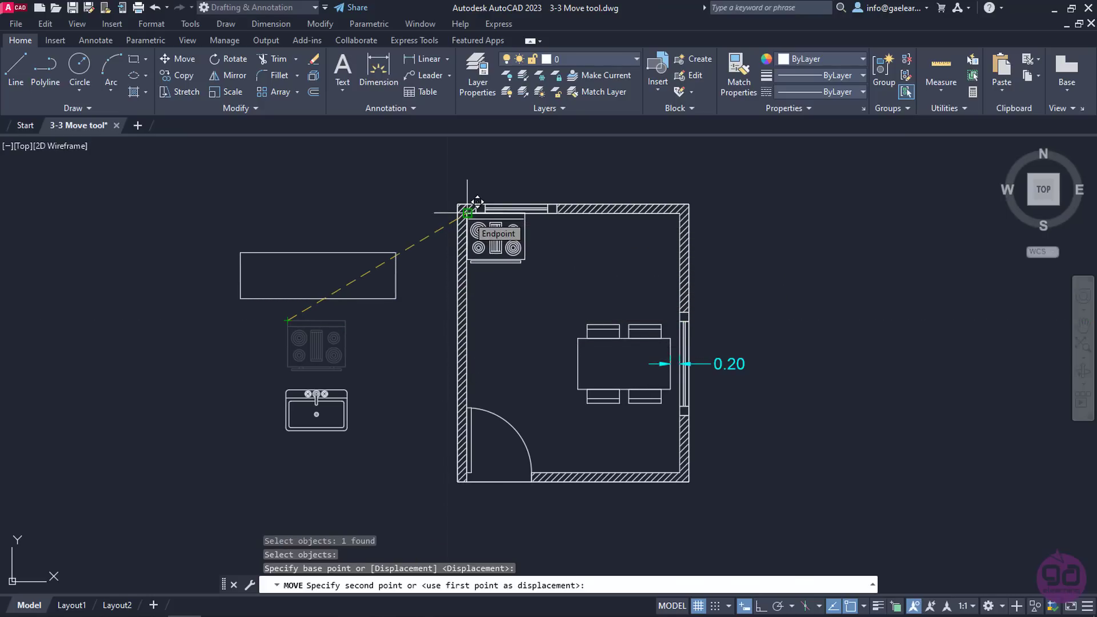
{"action": "left_click", "coordinate": [467, 212]}
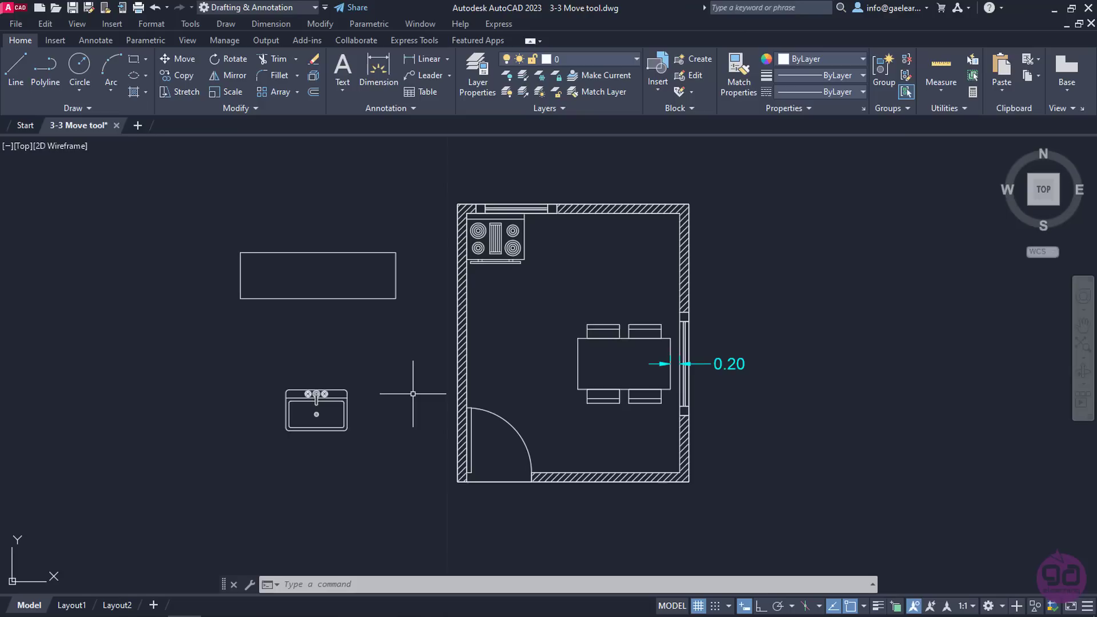
{"action": "mouse_move", "coordinate": [274, 336]}
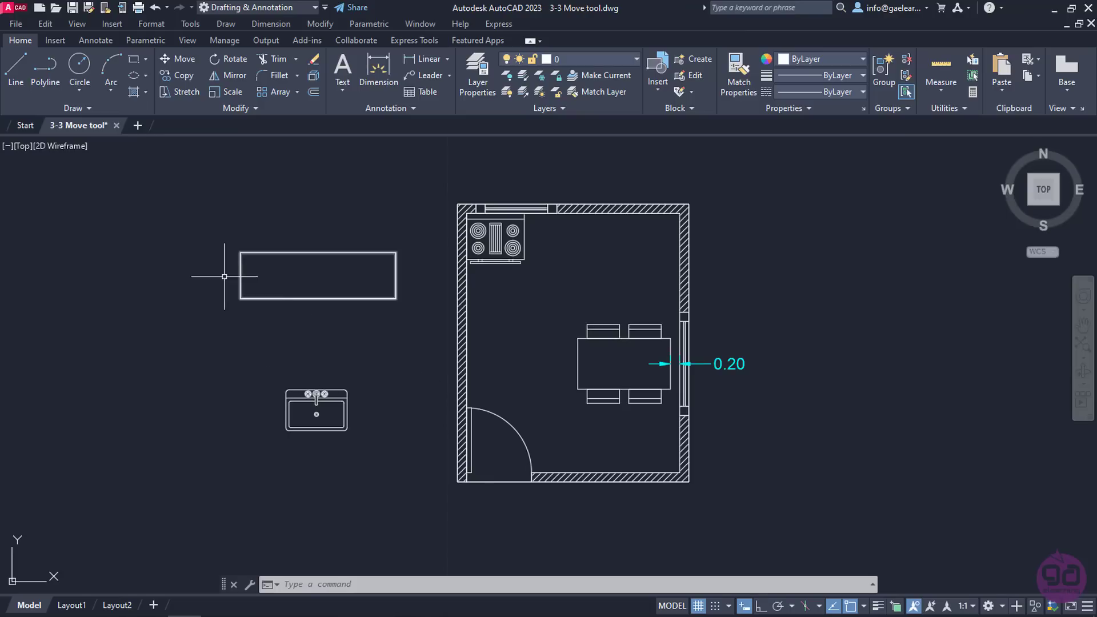
{"action": "mouse_move", "coordinate": [187, 205]}
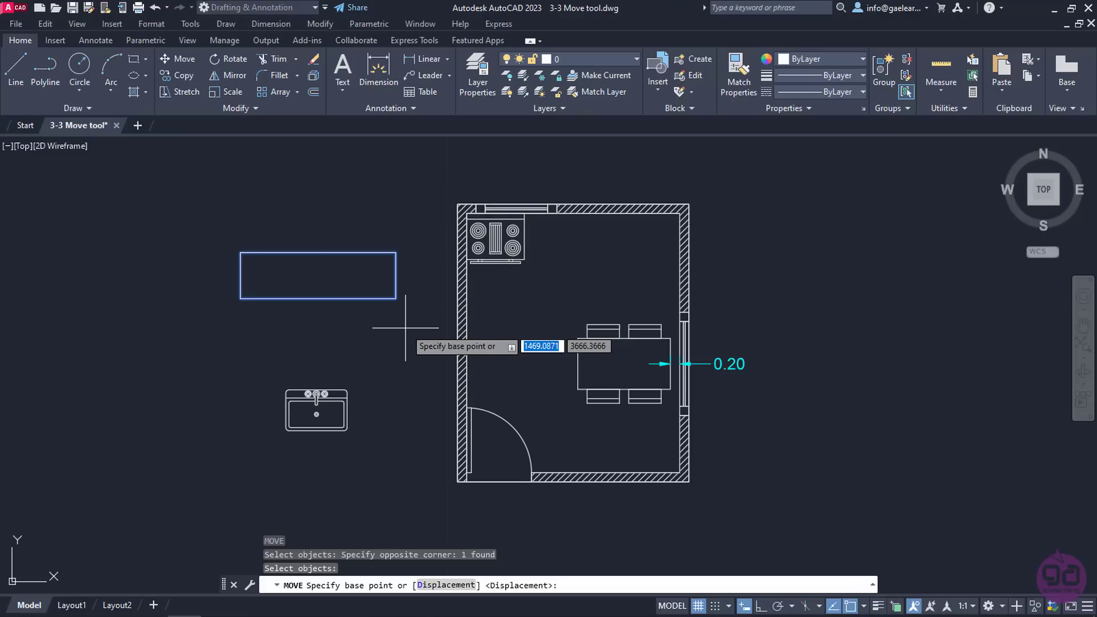
{"action": "mouse_move", "coordinate": [396, 252]}
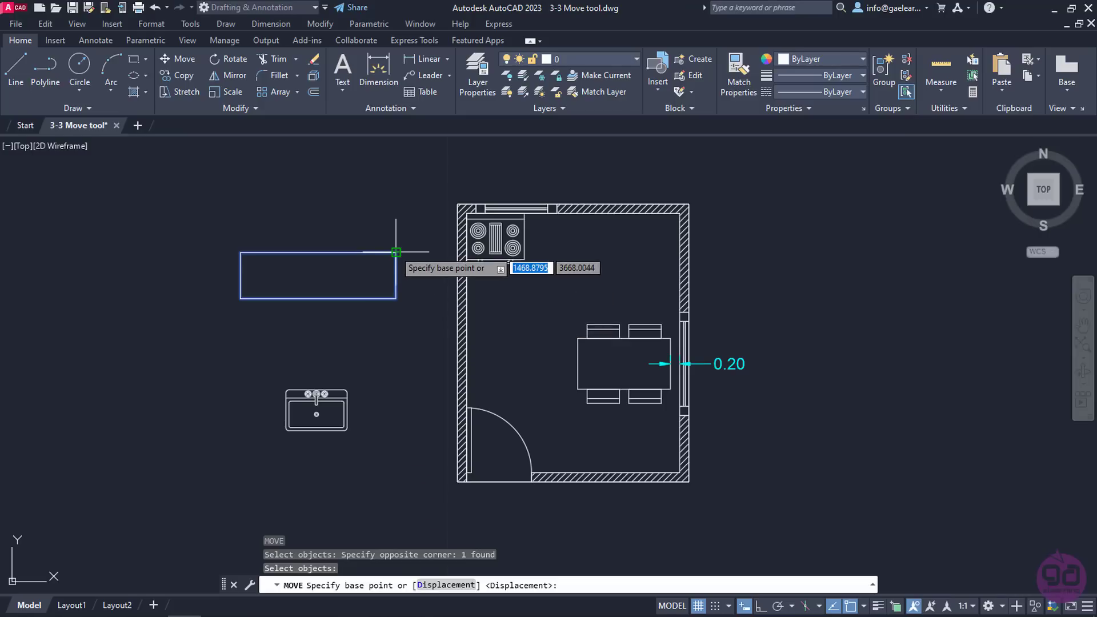
Set the countertop's top-right corner as the move base point
{"action": "left_click", "coordinate": [396, 253]}
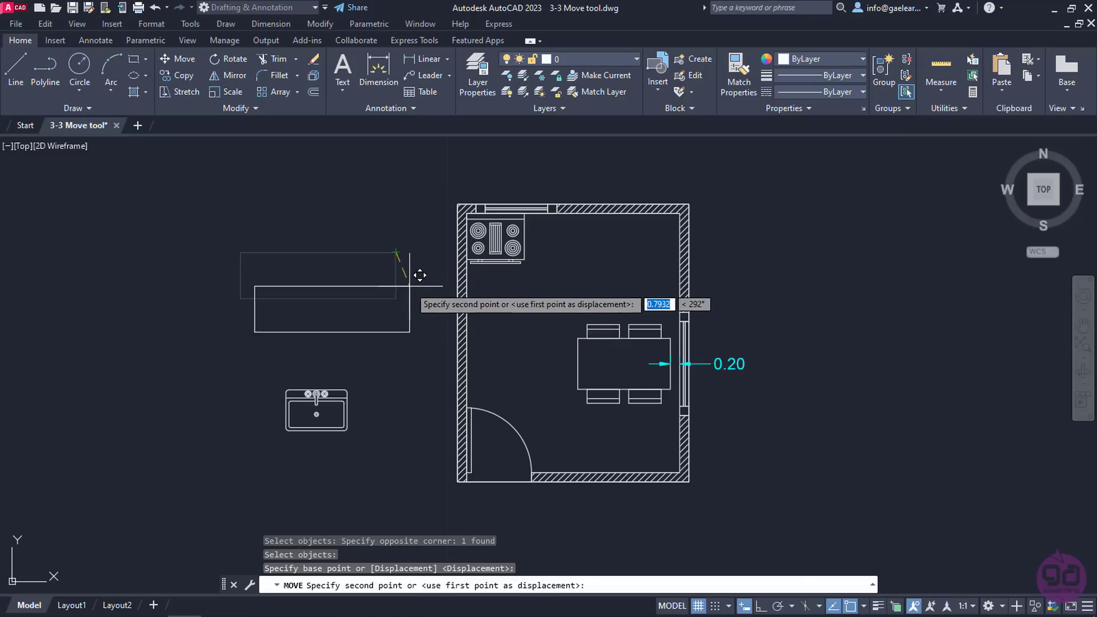
{"action": "mouse_move", "coordinate": [422, 280]}
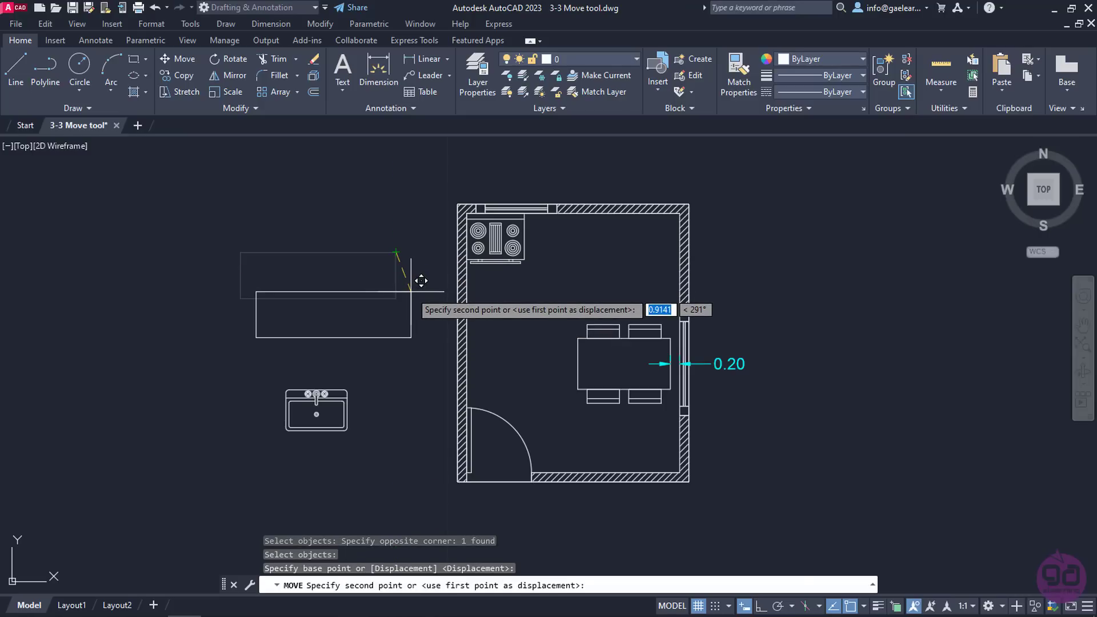
{"action": "mouse_move", "coordinate": [679, 209]}
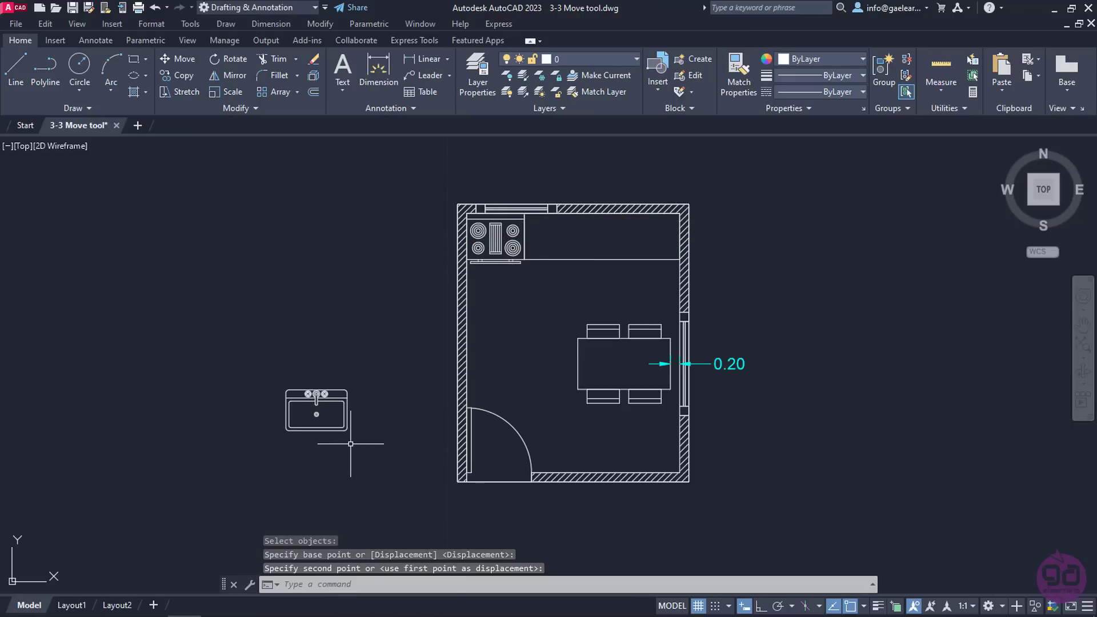
{"action": "mouse_move", "coordinate": [343, 447]}
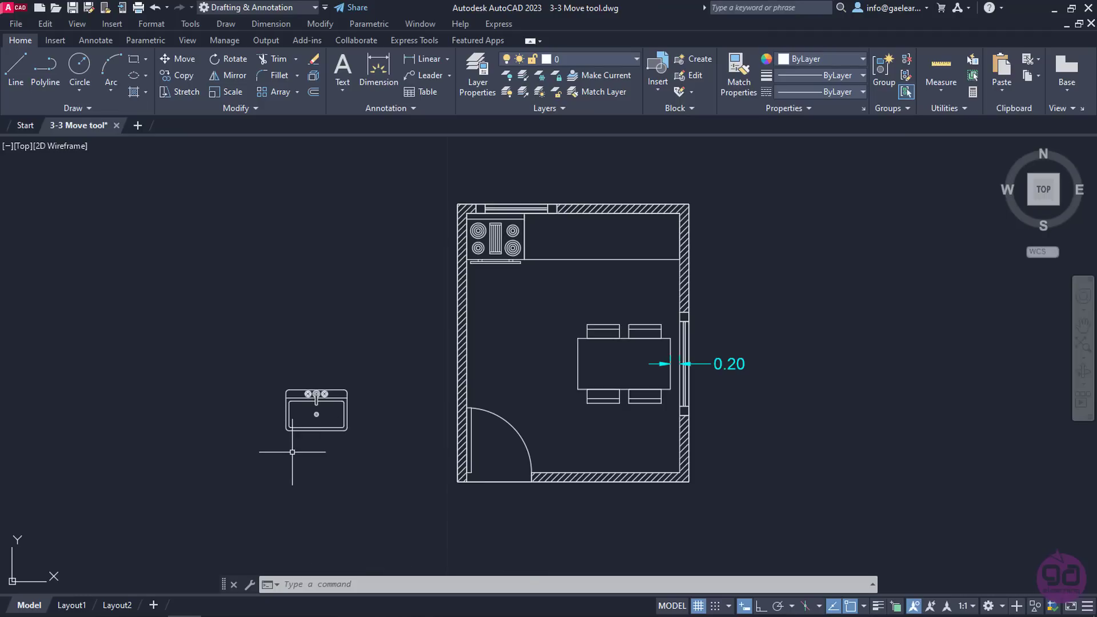
{"action": "mouse_move", "coordinate": [186, 147]}
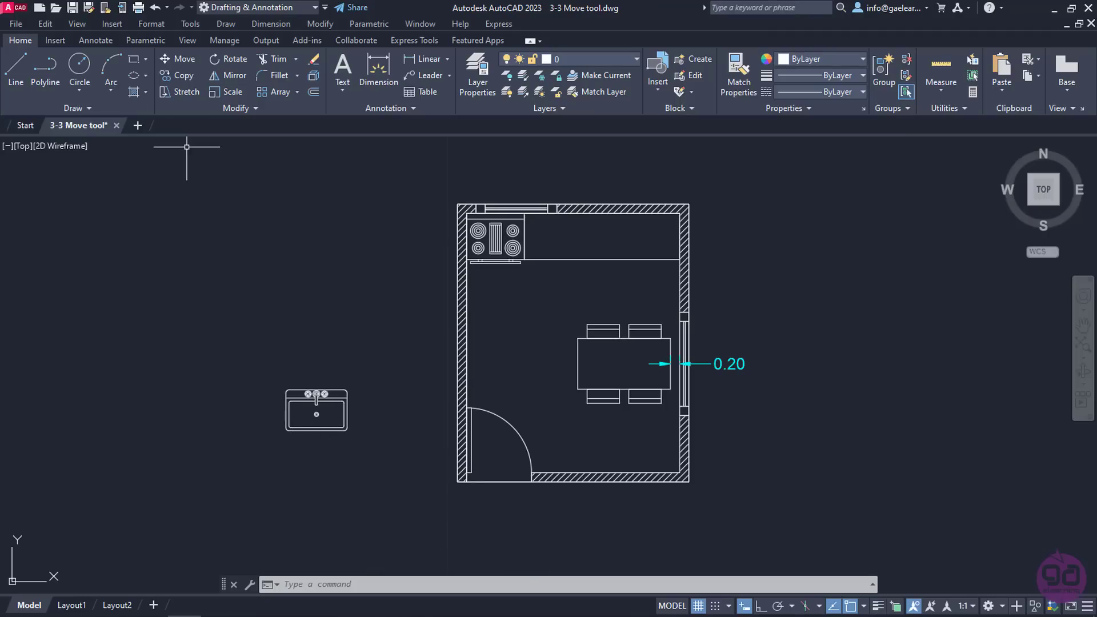
Start Move, select the sink, and base it at its top-edge midpoint
{"action": "left_click", "coordinate": [183, 58]}
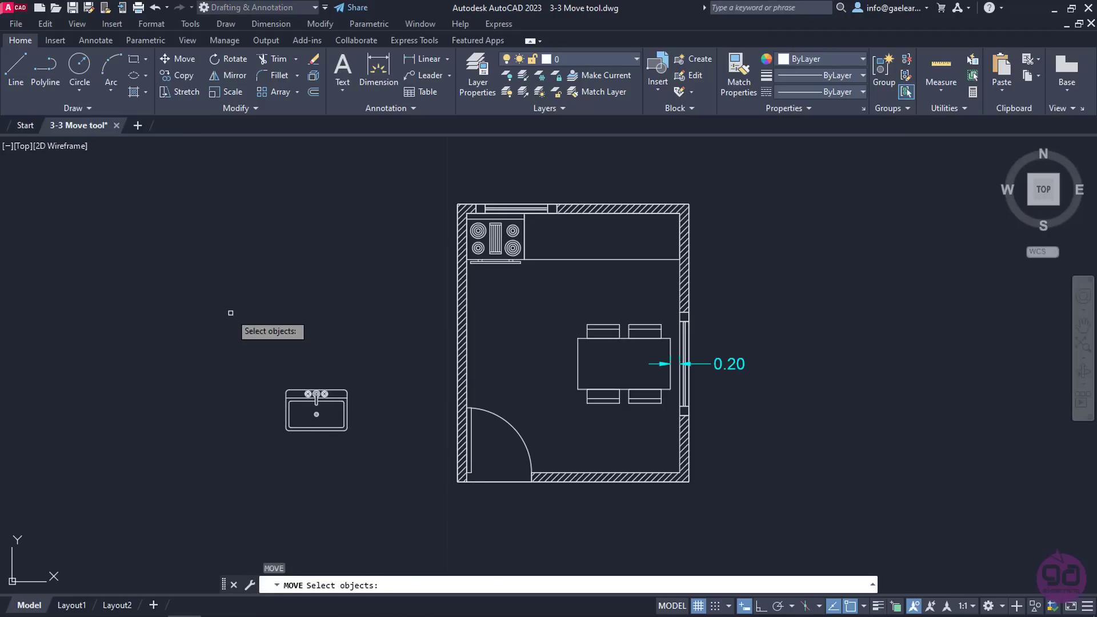
{"action": "left_click", "coordinate": [315, 409]}
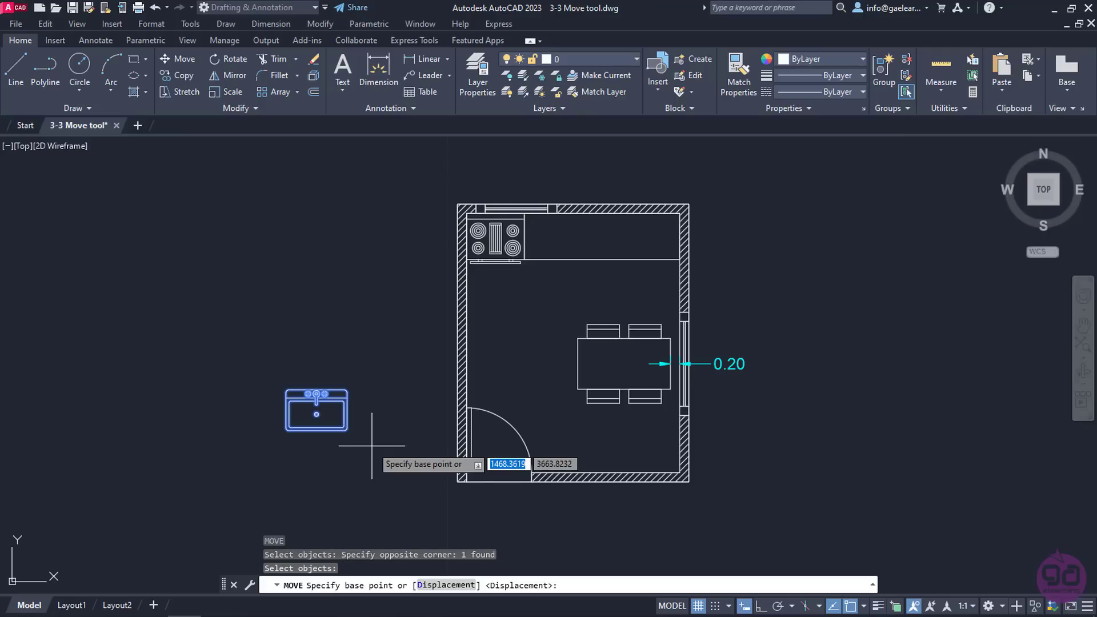
{"action": "mouse_move", "coordinate": [342, 353]}
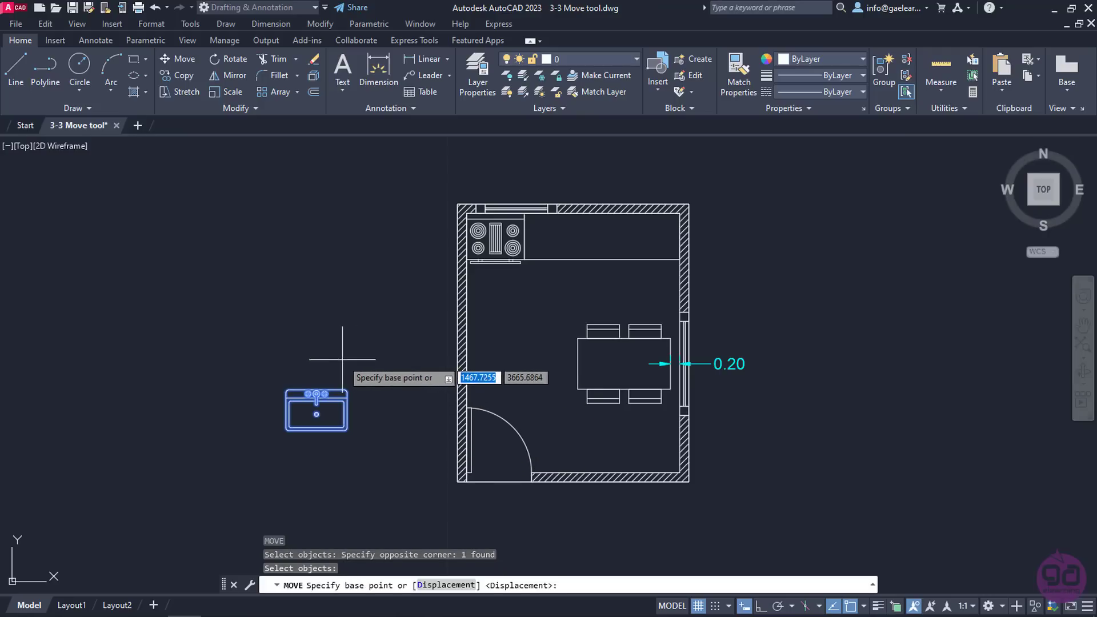
{"action": "mouse_move", "coordinate": [316, 390]}
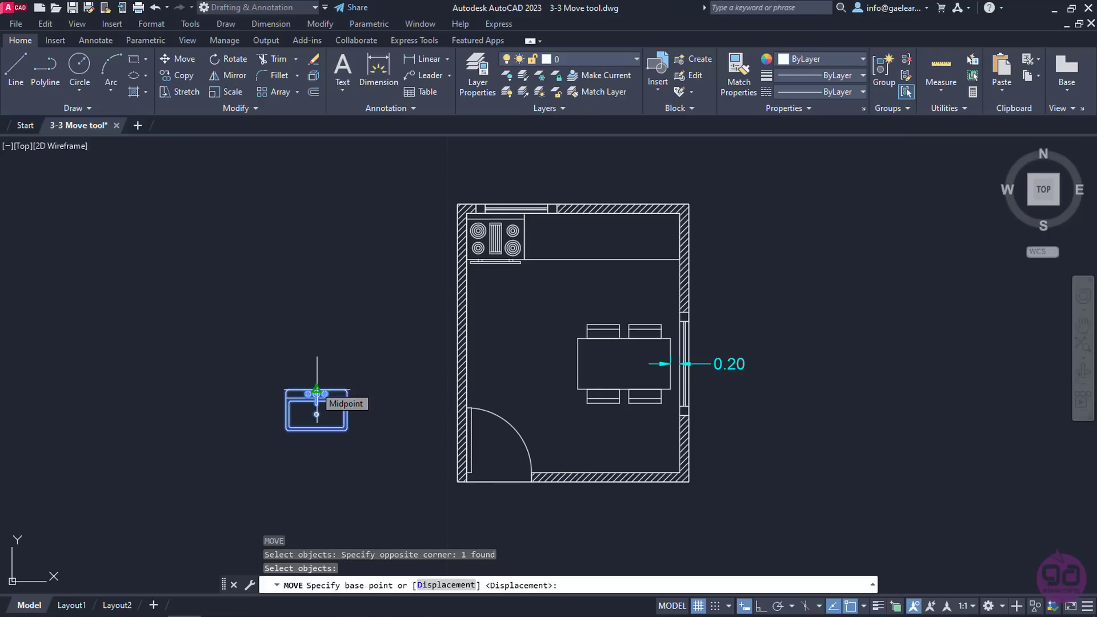
{"action": "left_click", "coordinate": [316, 390]}
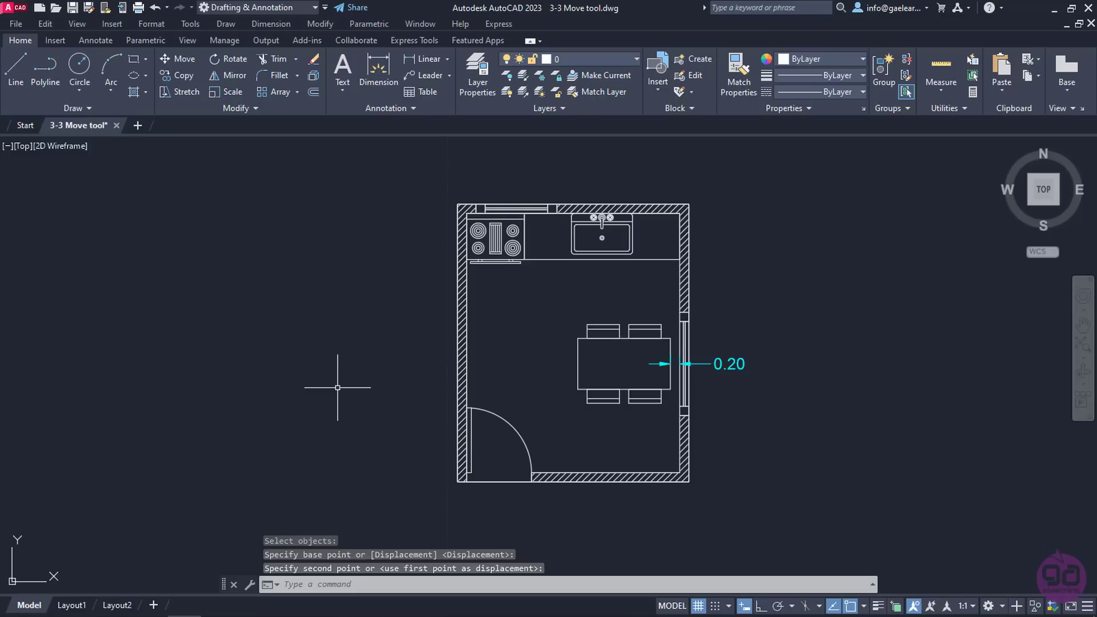
{"action": "mouse_move", "coordinate": [348, 386]}
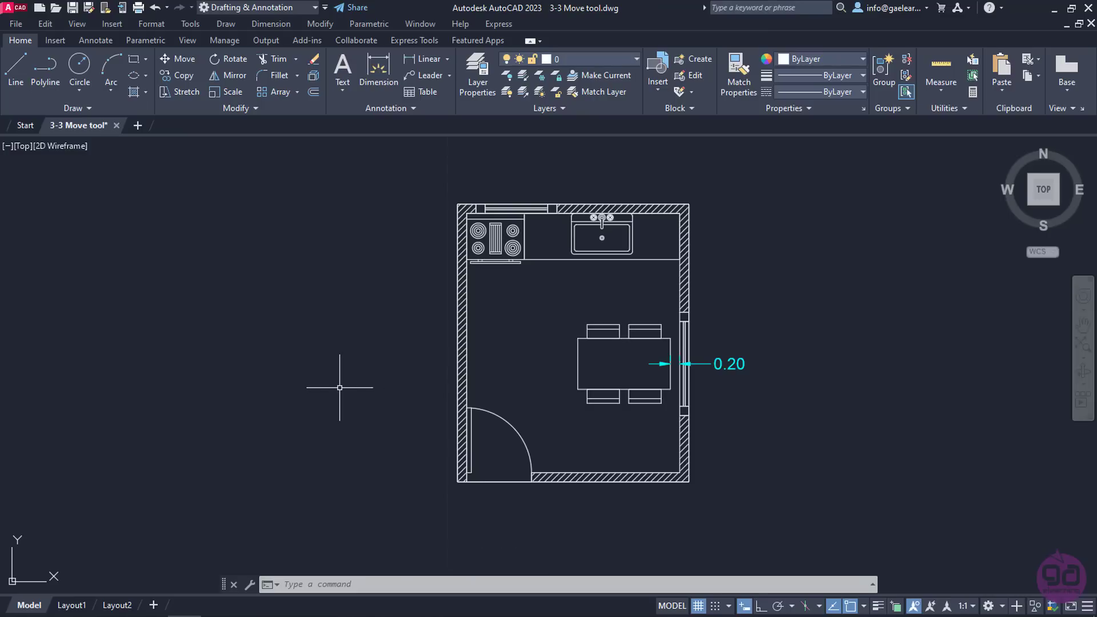
{"action": "mouse_move", "coordinate": [339, 387]}
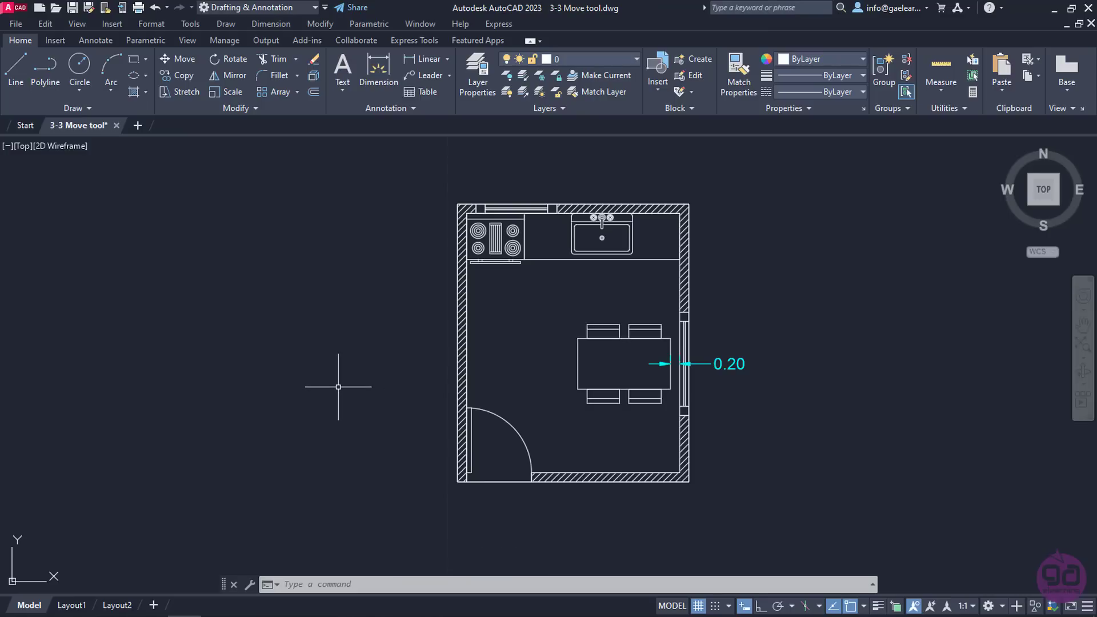
{"action": "mouse_move", "coordinate": [374, 397]}
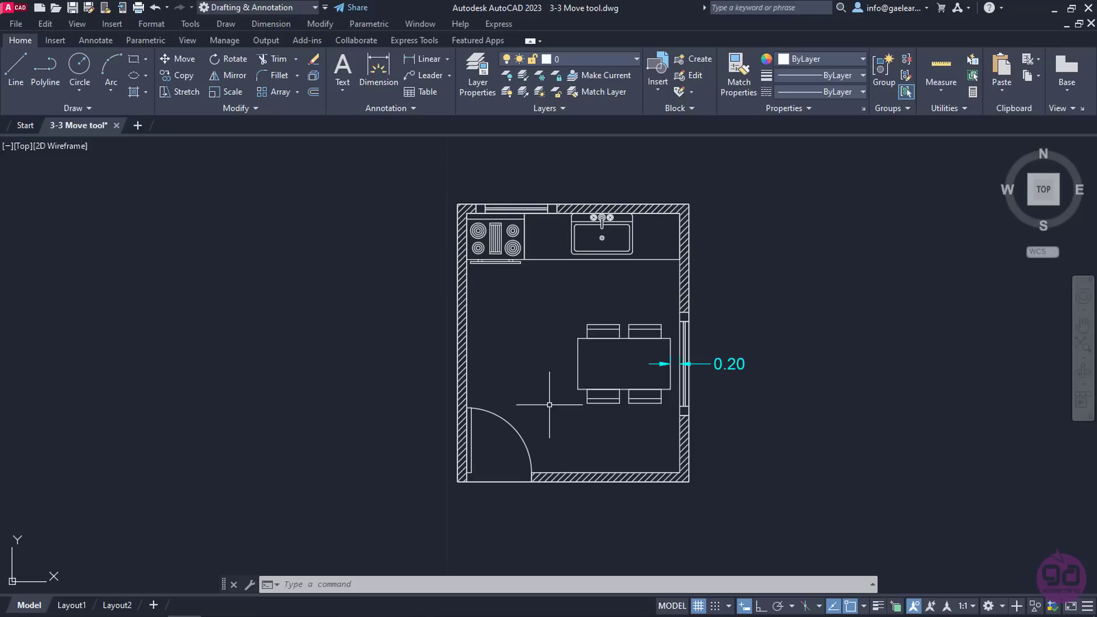
{"action": "mouse_move", "coordinate": [549, 350]}
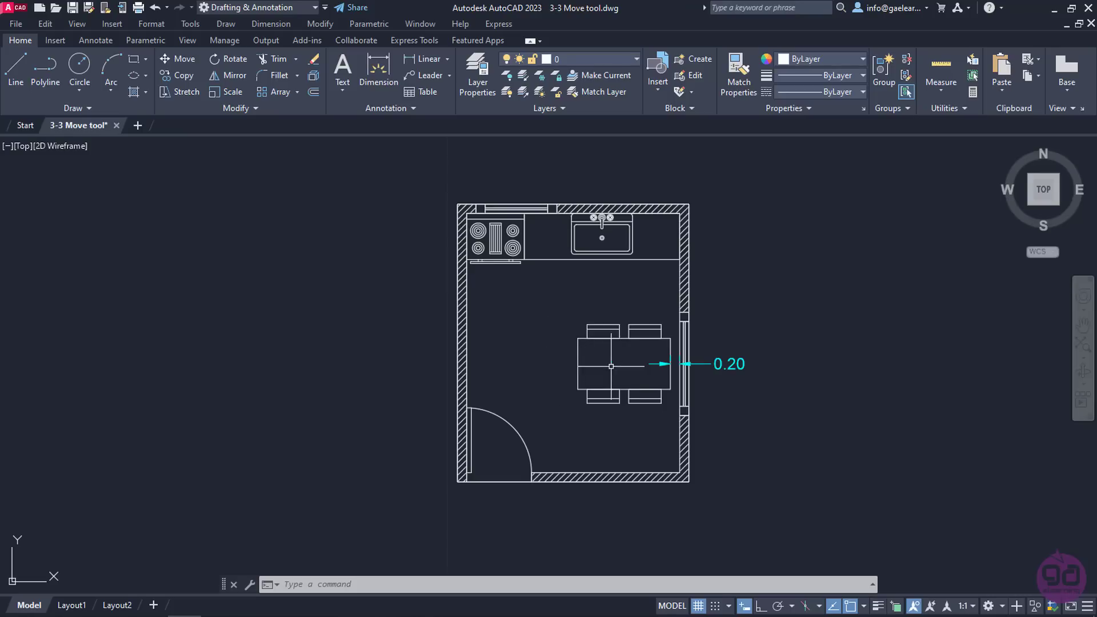
{"action": "mouse_move", "coordinate": [733, 373]}
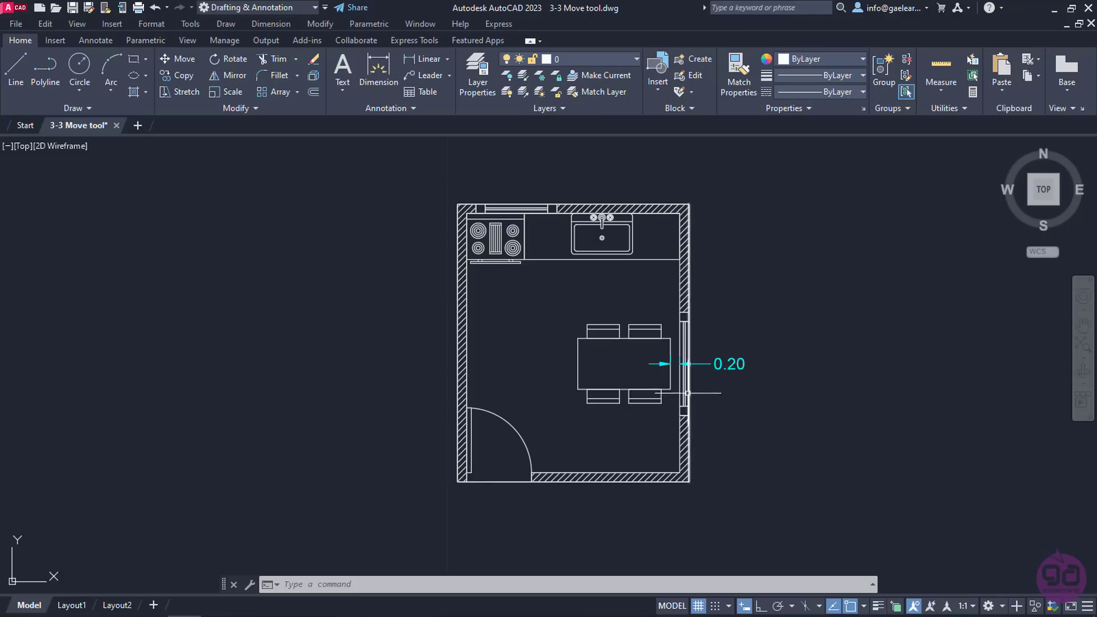
{"action": "mouse_move", "coordinate": [565, 314]}
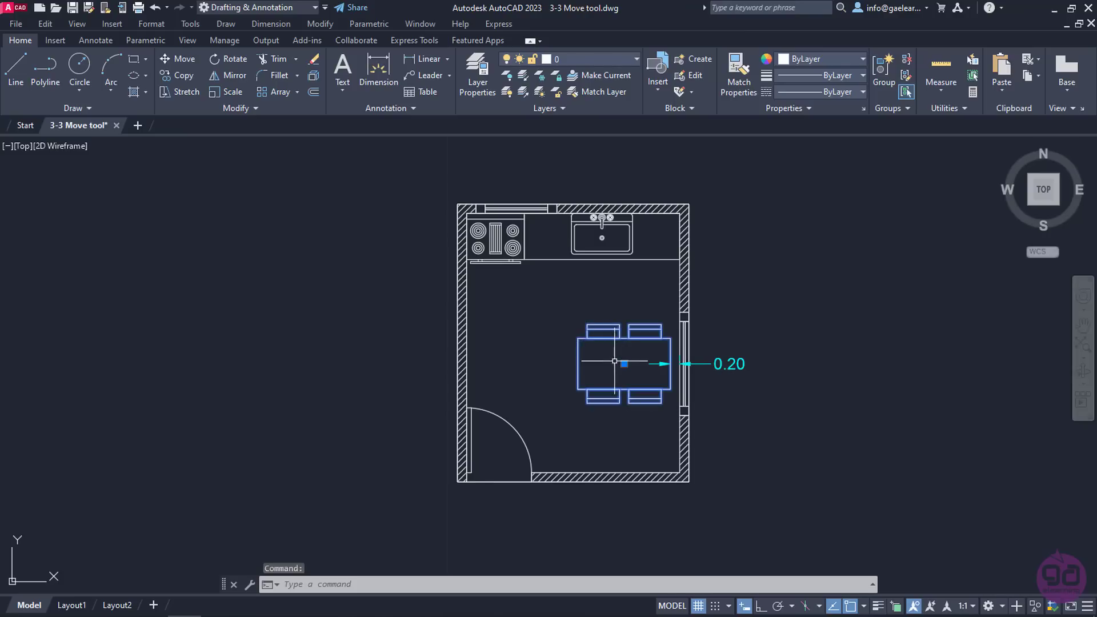
Start moving the table and chairs from the right-click context menu
{"action": "right_click", "coordinate": [616, 362]}
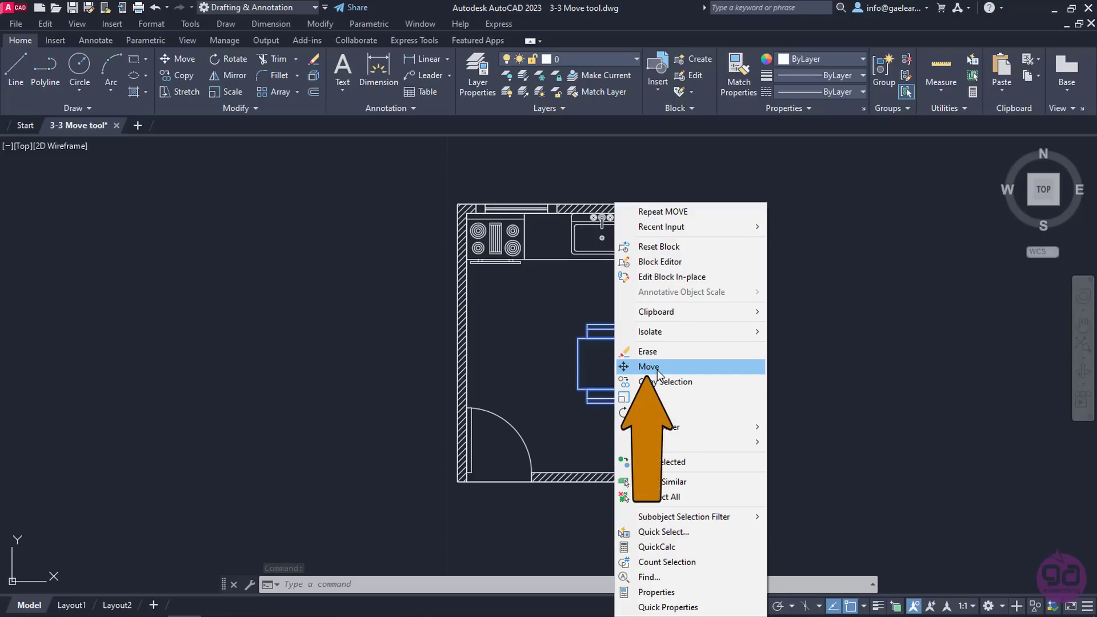
{"action": "left_click", "coordinate": [649, 367]}
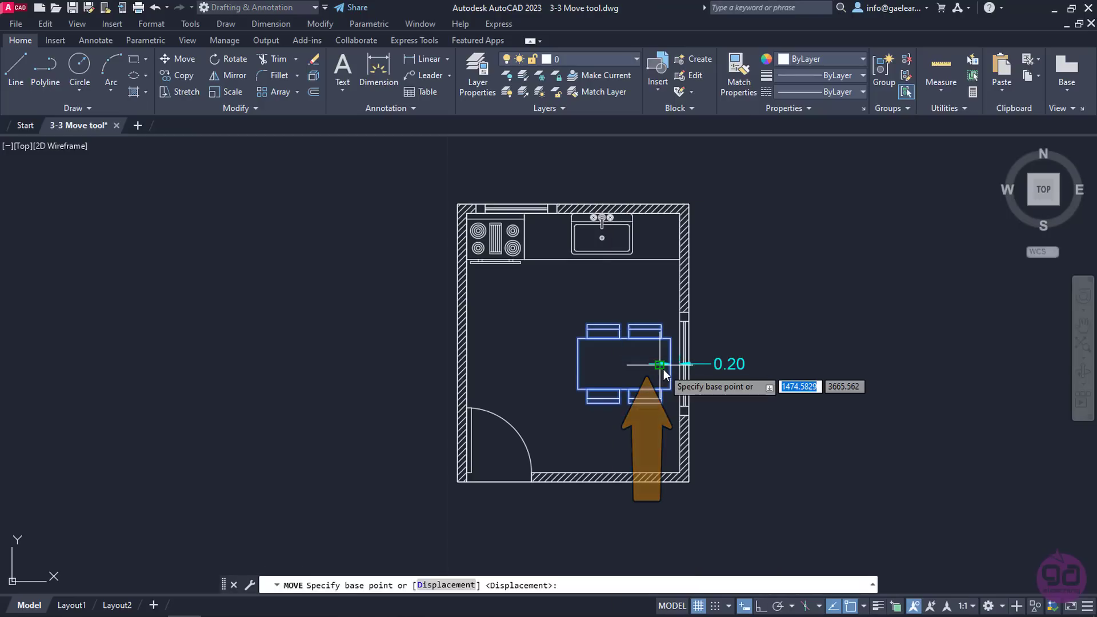
{"action": "mouse_move", "coordinate": [590, 515]}
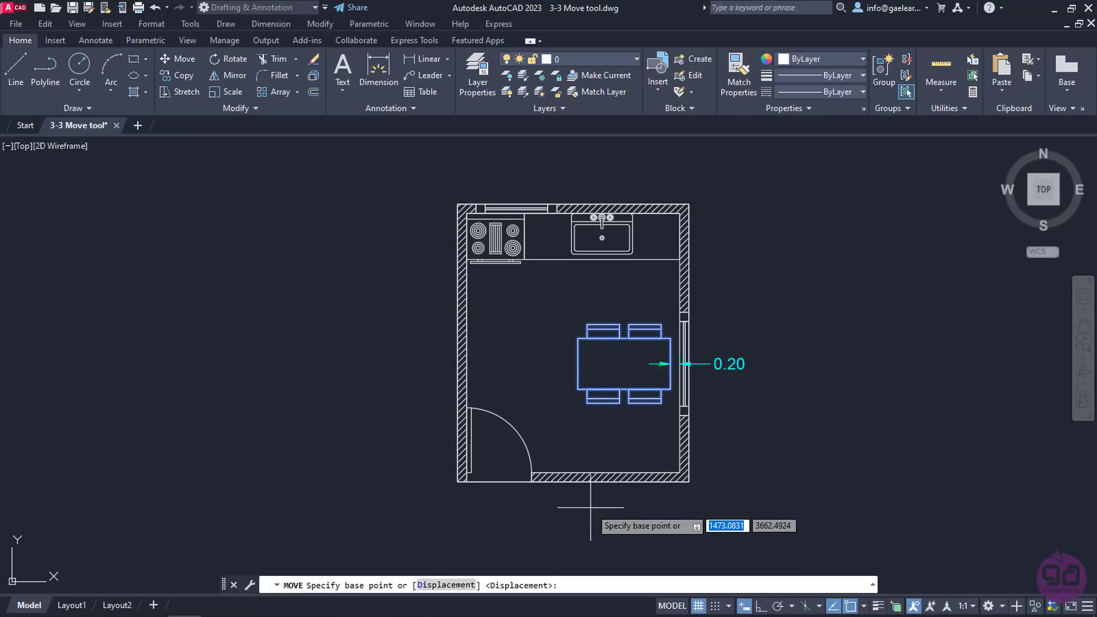
{"action": "mouse_move", "coordinate": [591, 502]}
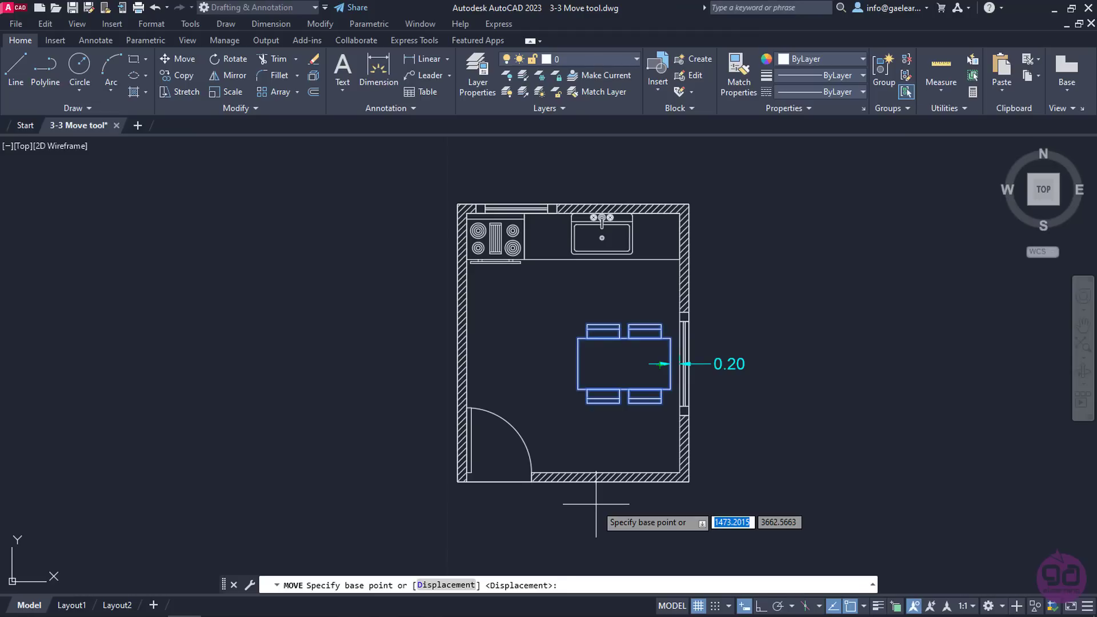
{"action": "mouse_move", "coordinate": [670, 360]}
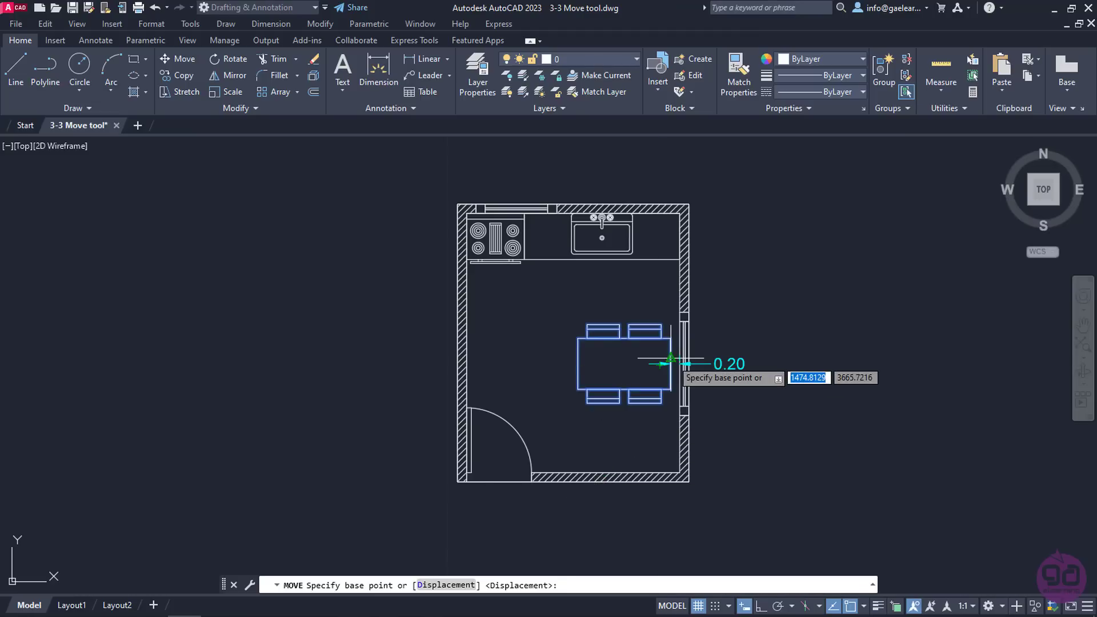
Base the table move at its right-edge midpoint and enter a leftward distance
{"action": "left_click", "coordinate": [672, 358]}
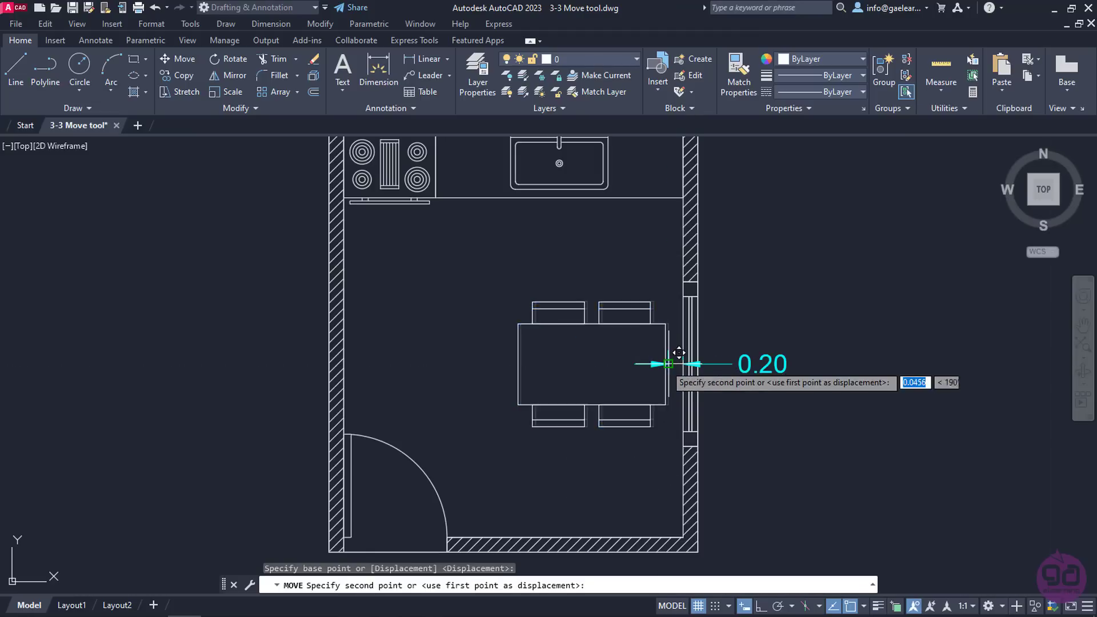
{"action": "mouse_move", "coordinate": [743, 562]}
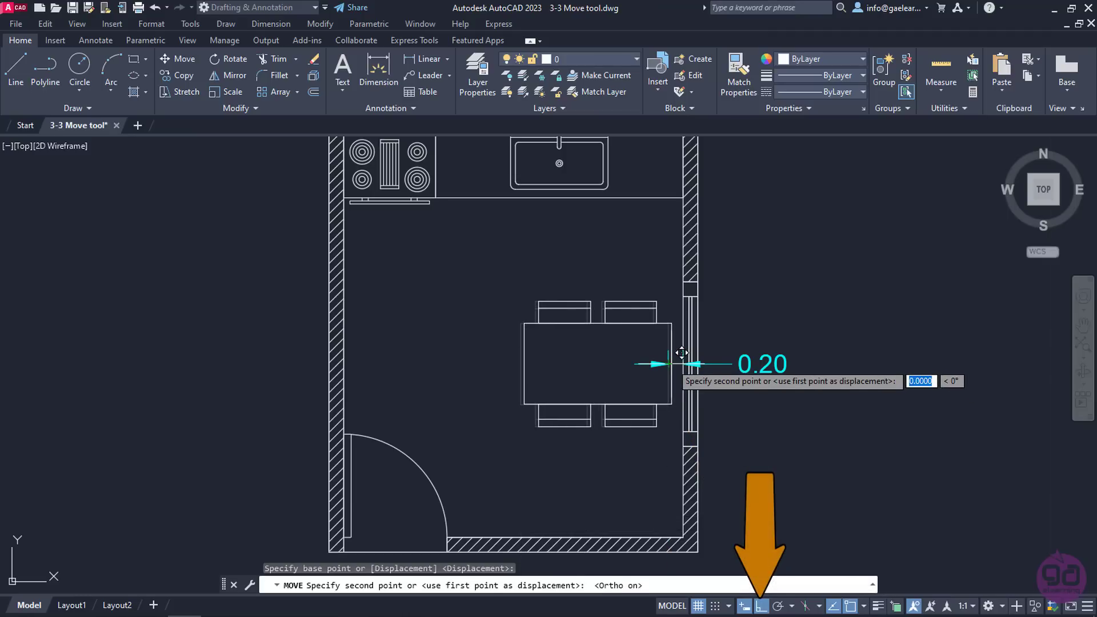
{"action": "mouse_move", "coordinate": [667, 352]}
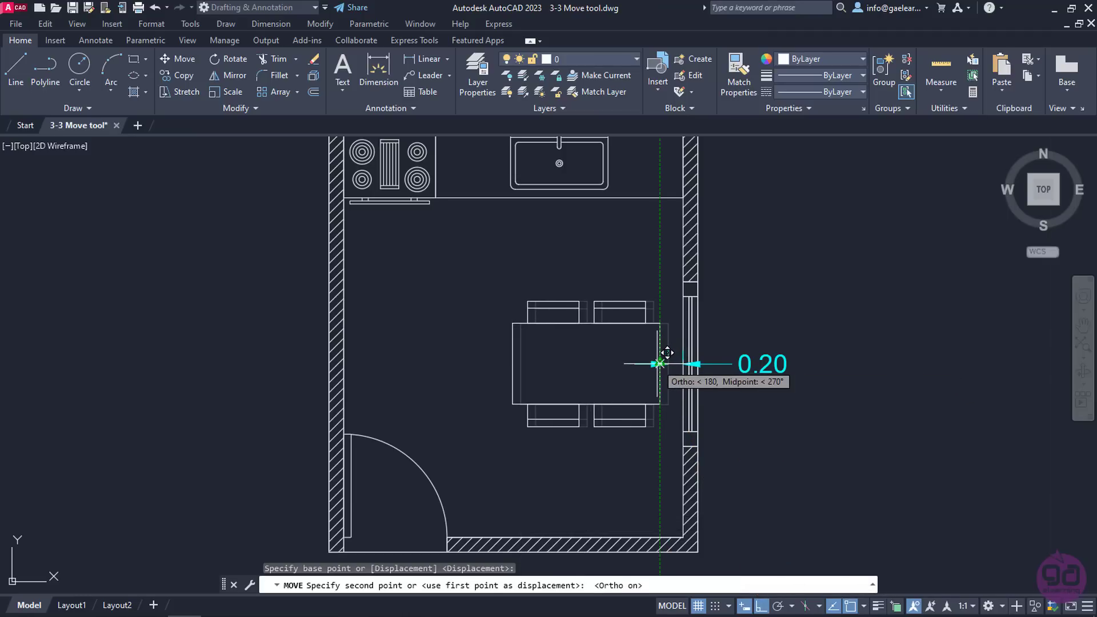
{"action": "mouse_move", "coordinate": [611, 350]}
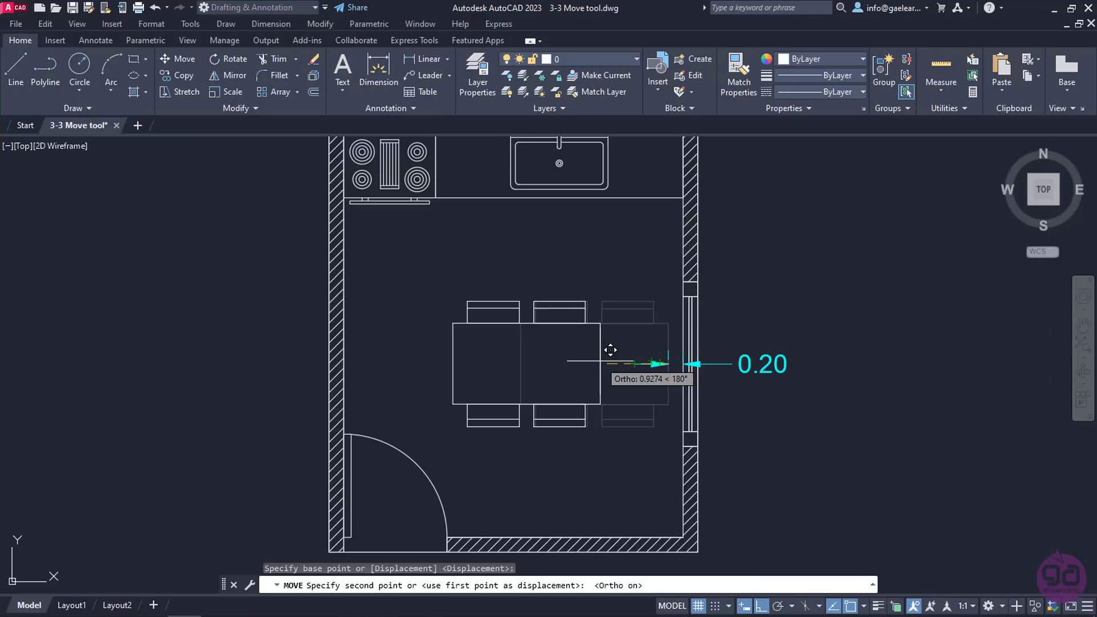
{"action": "type", "text": "0."}
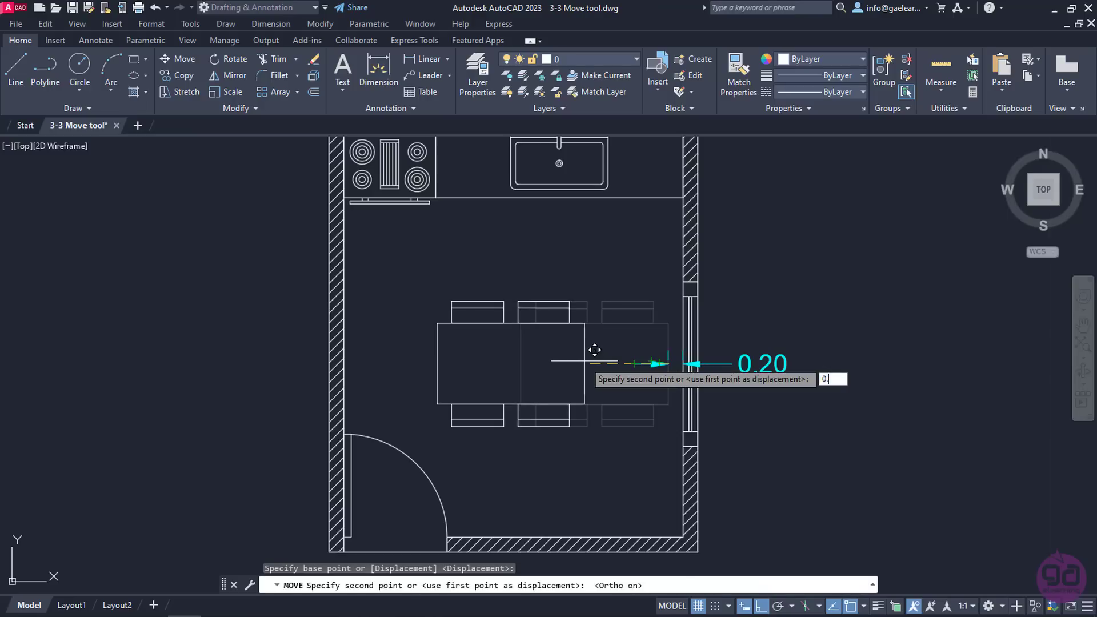